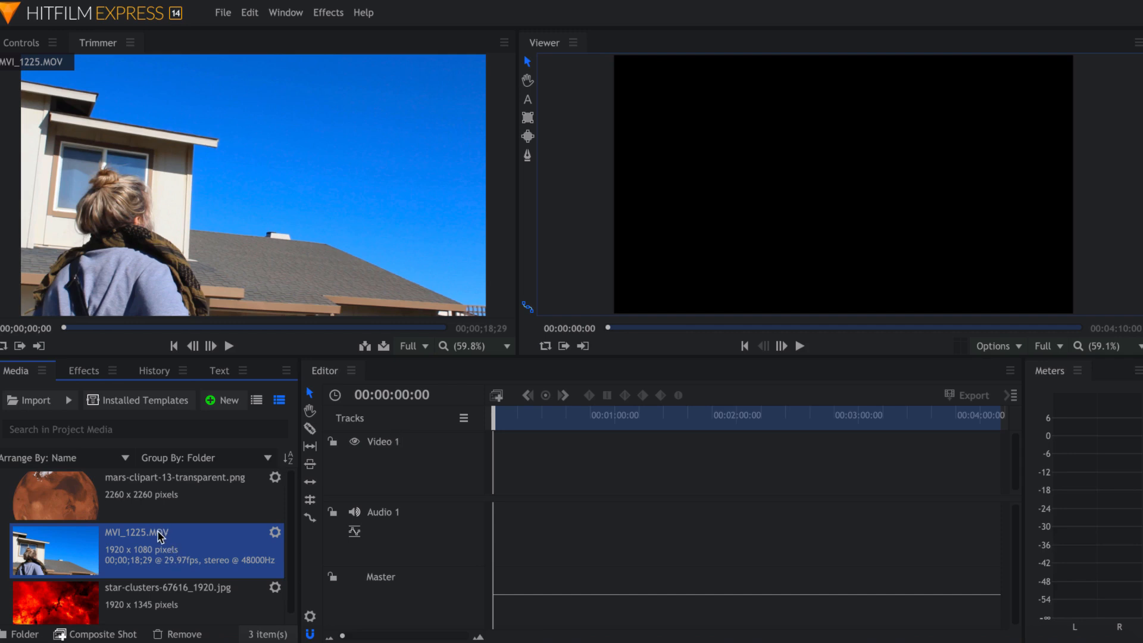
mouse_move(144, 536)
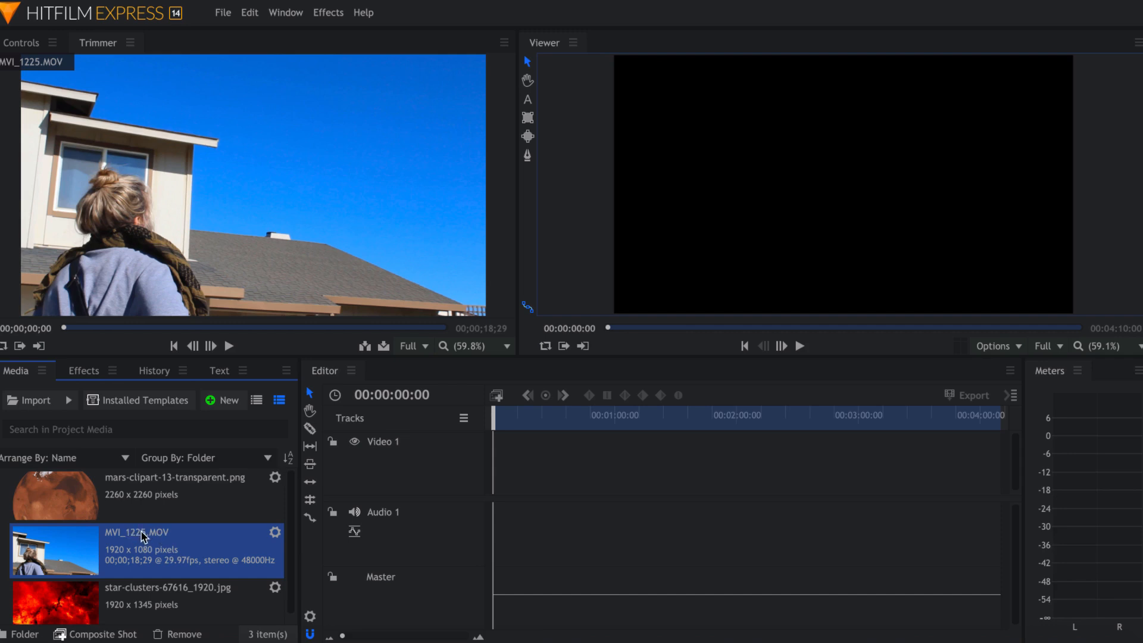
Step: Make a composite shot from MVI_1225.MOV, accepting the default properties
right_click(142, 532)
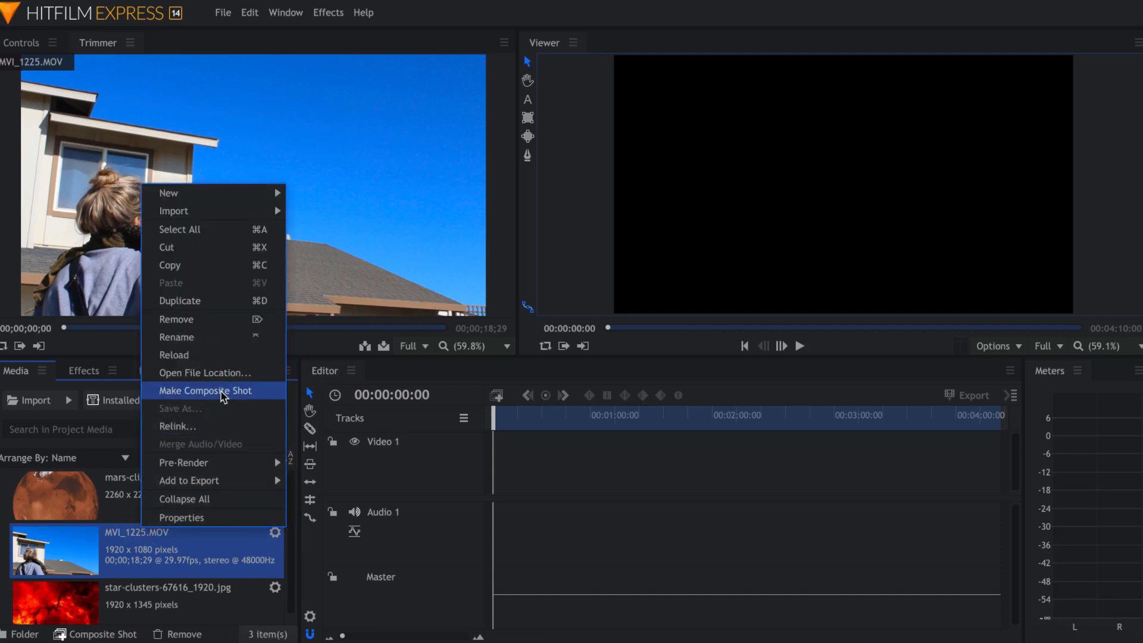
left_click(206, 391)
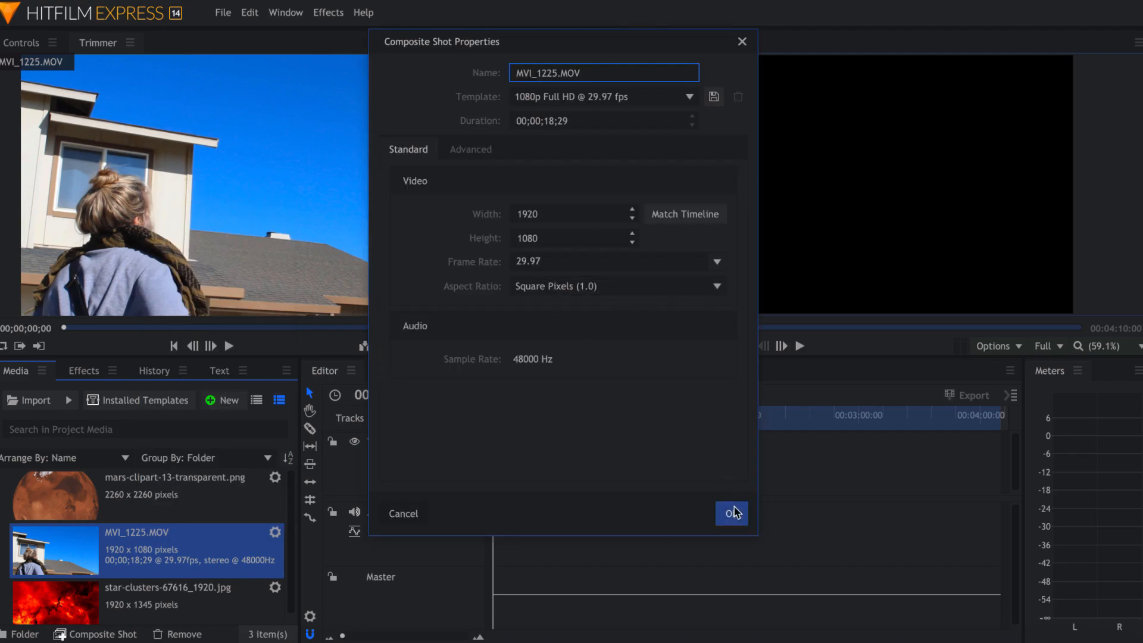
left_click(732, 513)
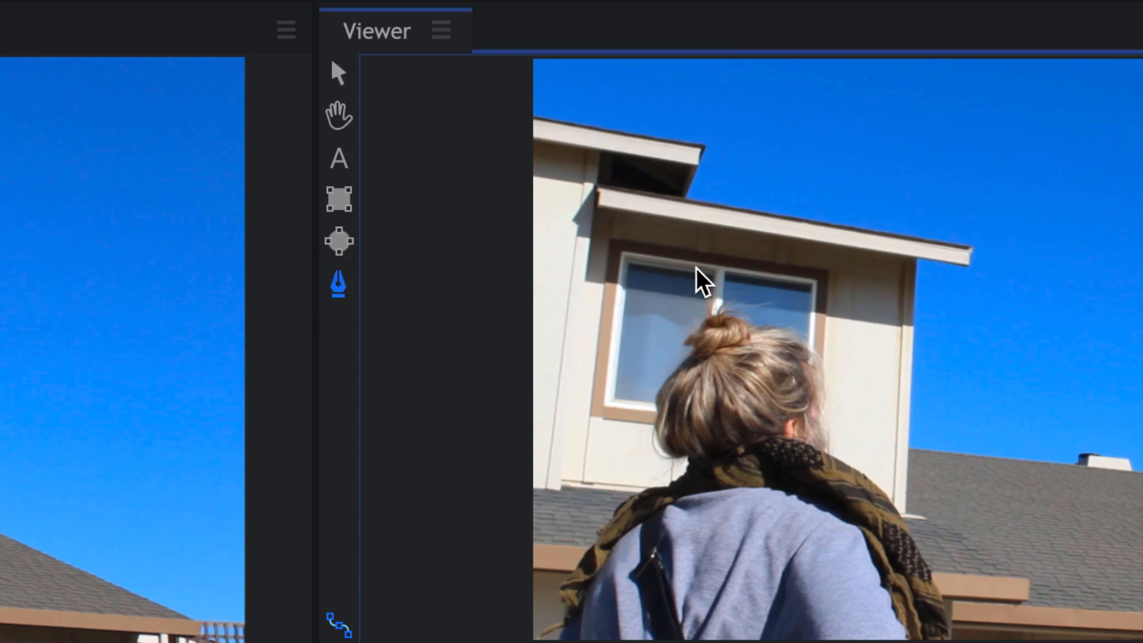
mouse_move(690, 227)
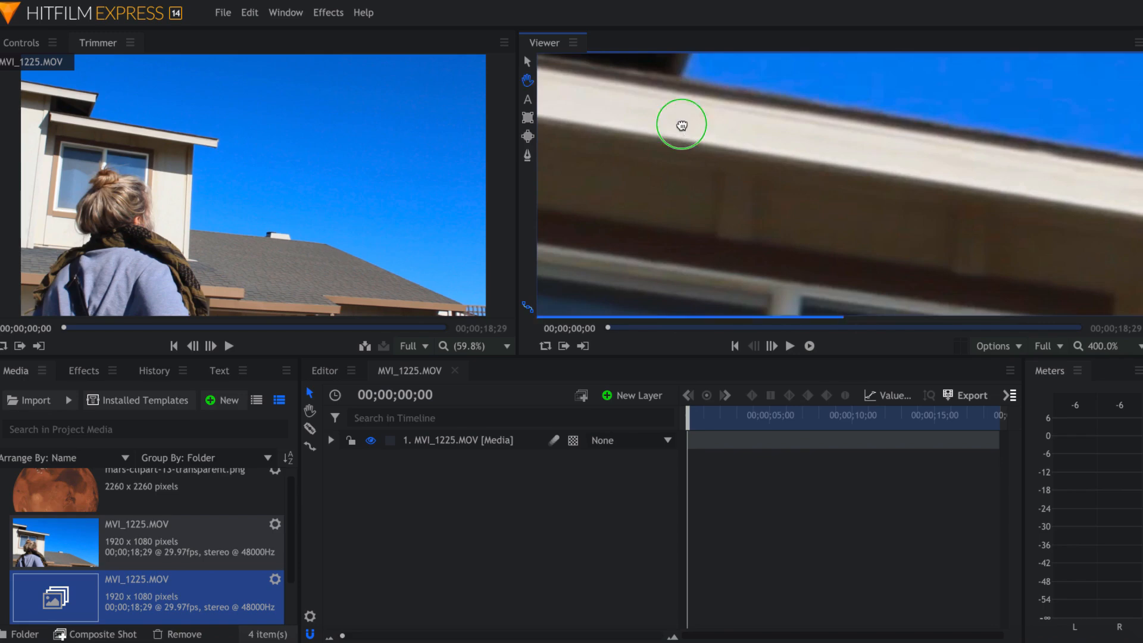
Step: Trace a freehand mask along the house roofline so the blue sky is removed
left_click_drag(682, 124, 928, 285)
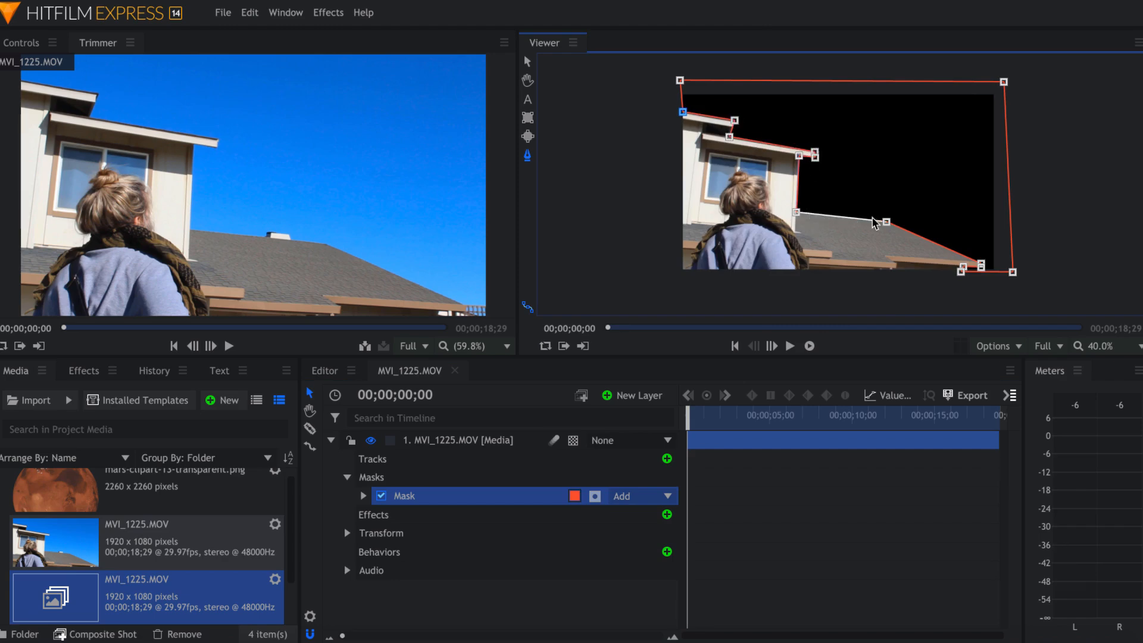
left_click_drag(875, 223, 886, 221)
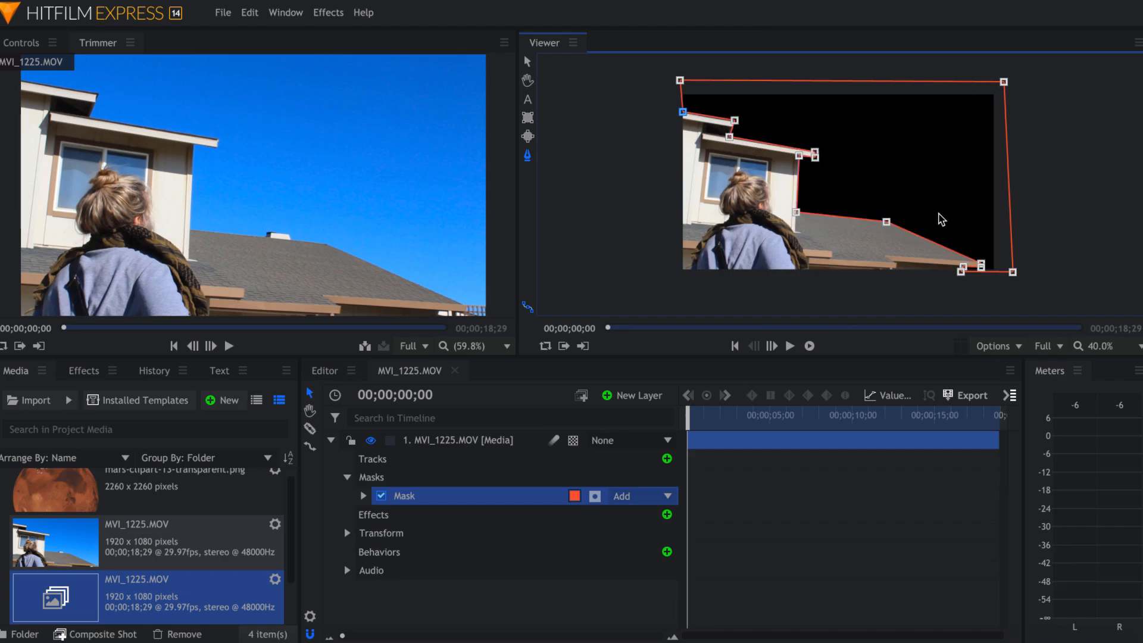
scroll("down", 3)
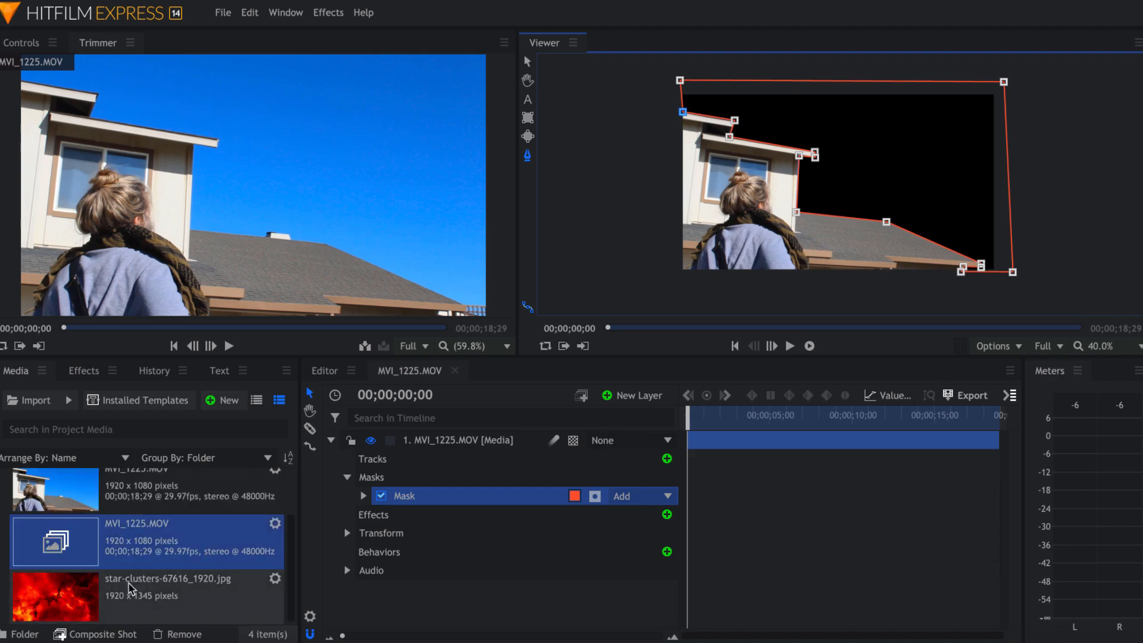
Step: Put star-clusters-67616_1920.jpg under the footage and set the mask feather to Out
left_click(55, 596)
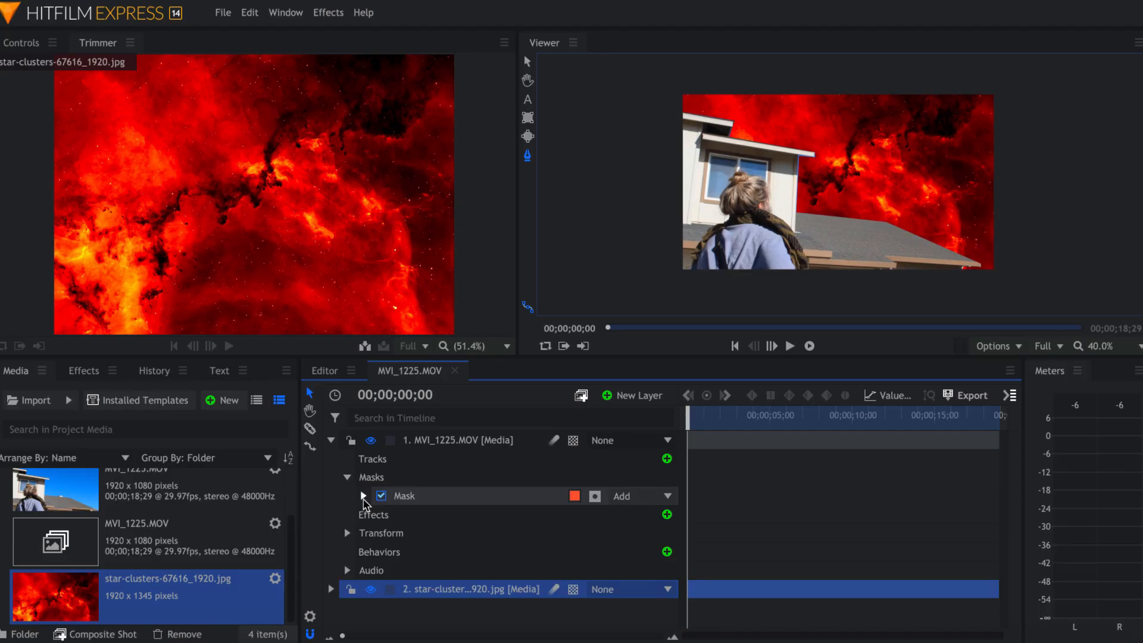
left_click(363, 495)
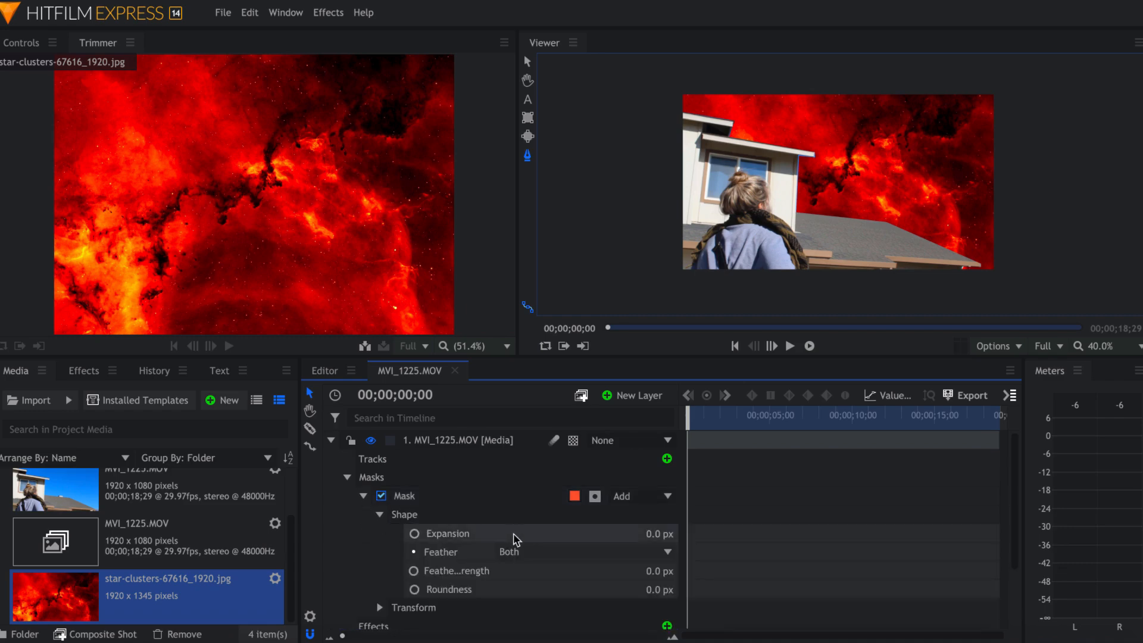
left_click(641, 551)
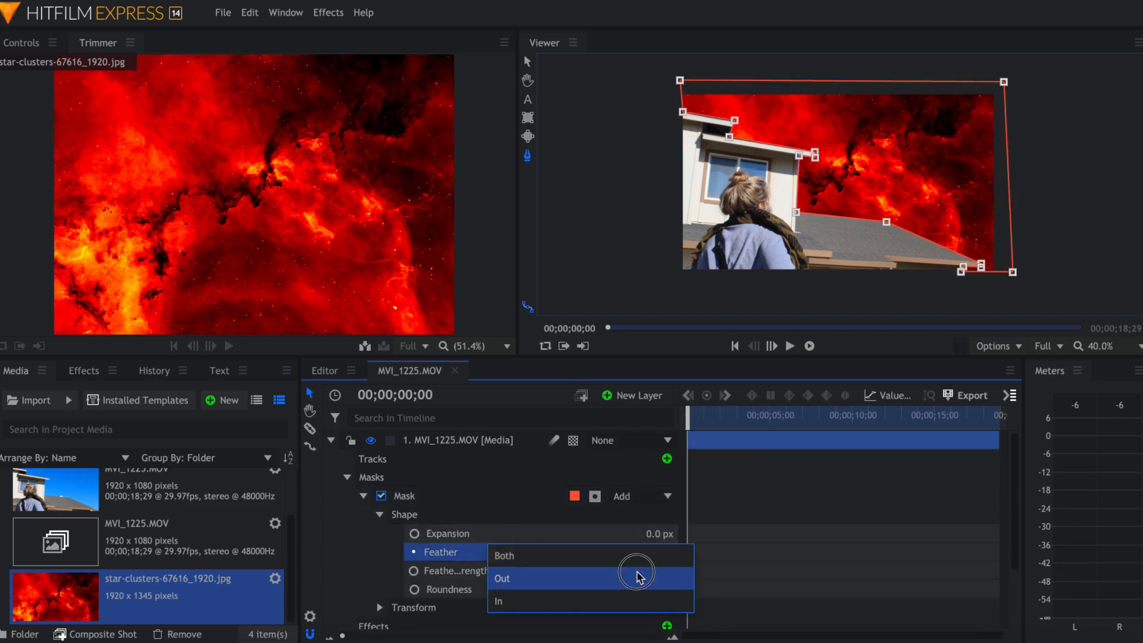
left_click(503, 579)
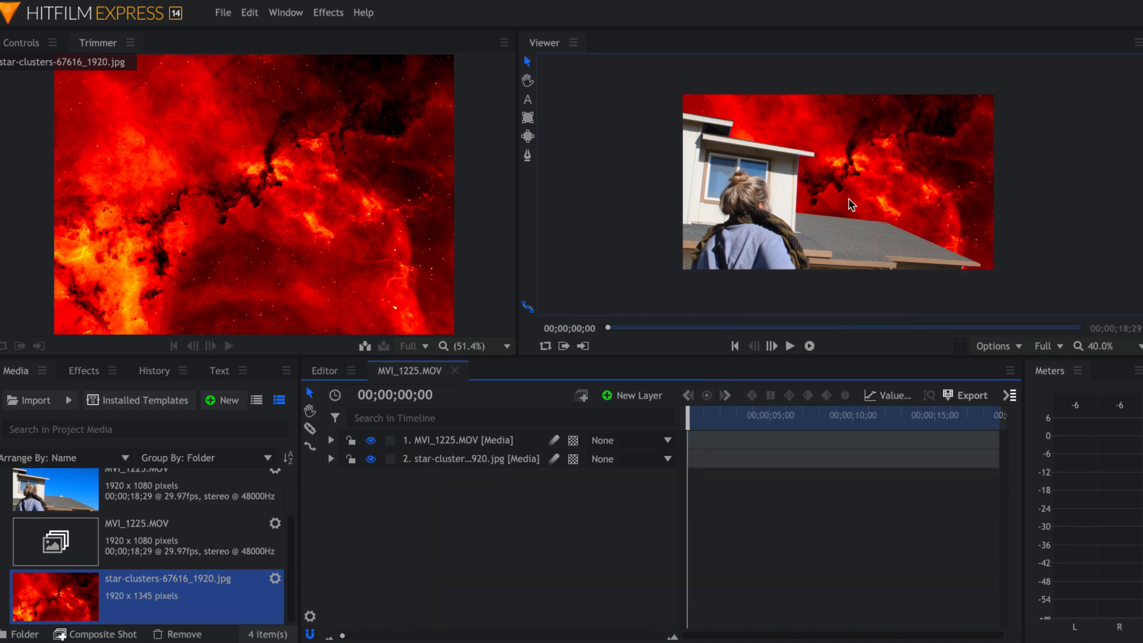
mouse_move(825, 224)
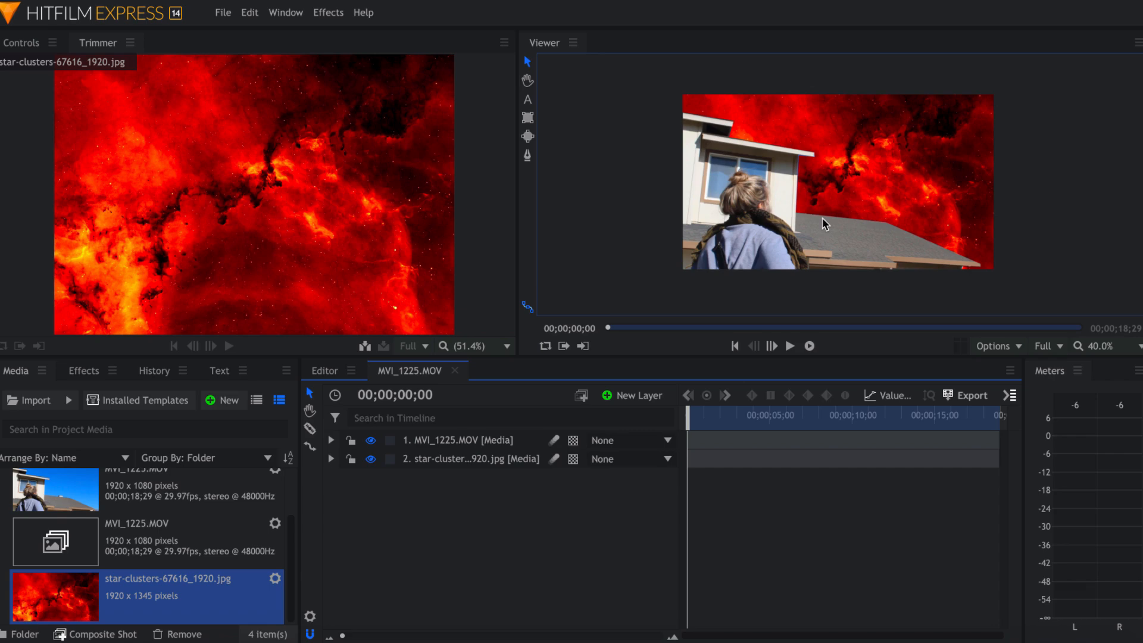
mouse_move(676, 294)
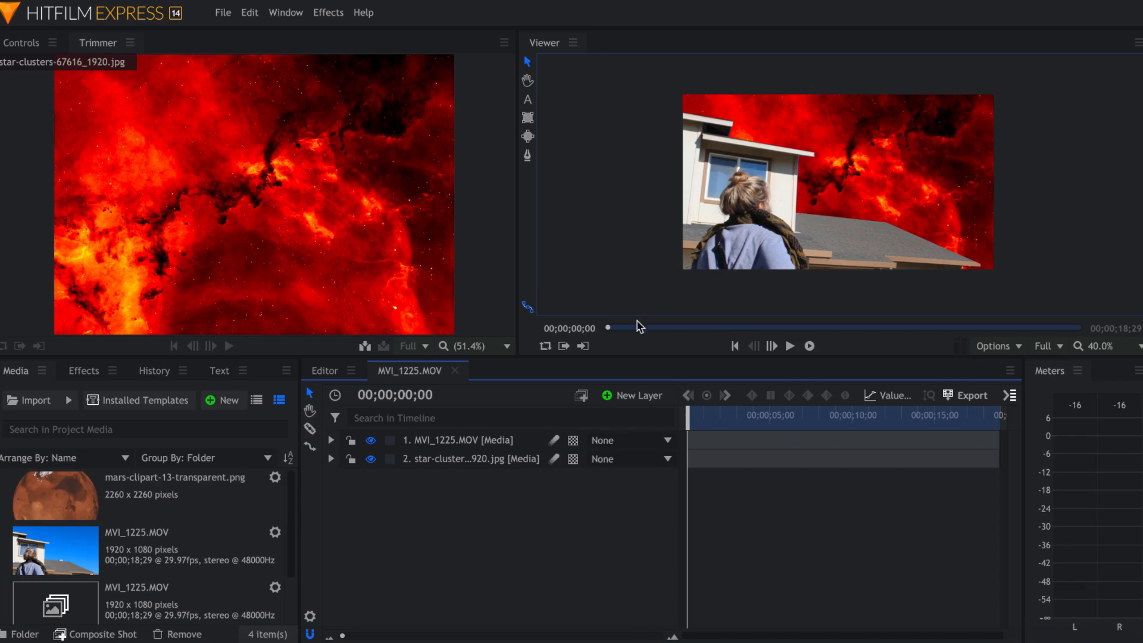
Step: Add mars-clipart-13-transparent.png as layer 2, scaled to 32% at position 70, 170
left_click(54, 496)
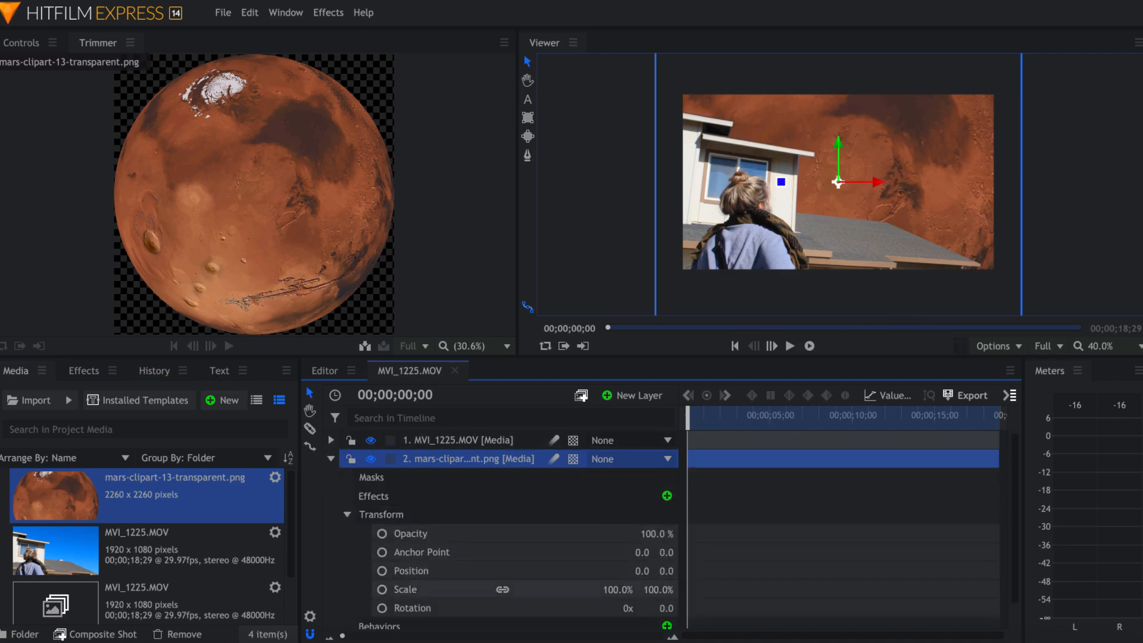
left_click_drag(837, 182, 885, 153)
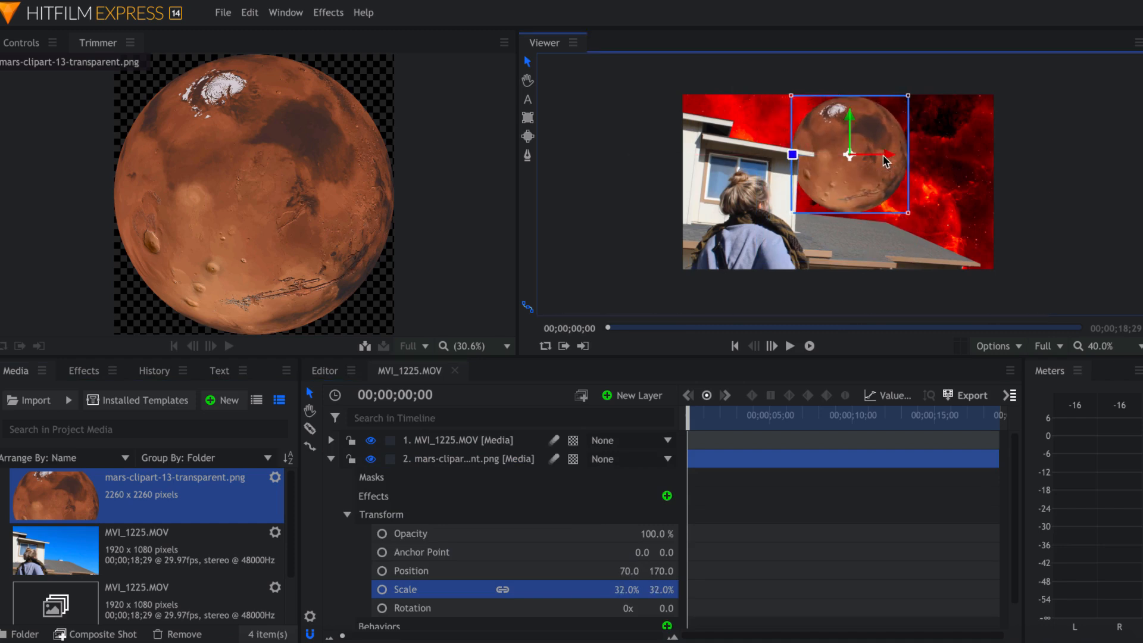
mouse_move(885, 154)
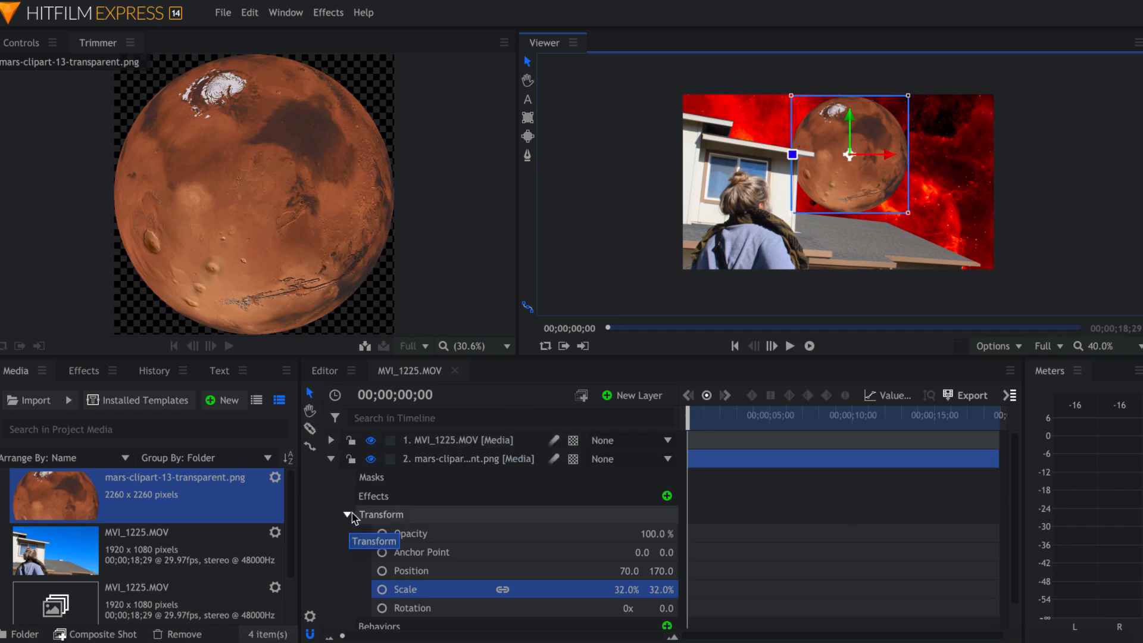
left_click(638, 534)
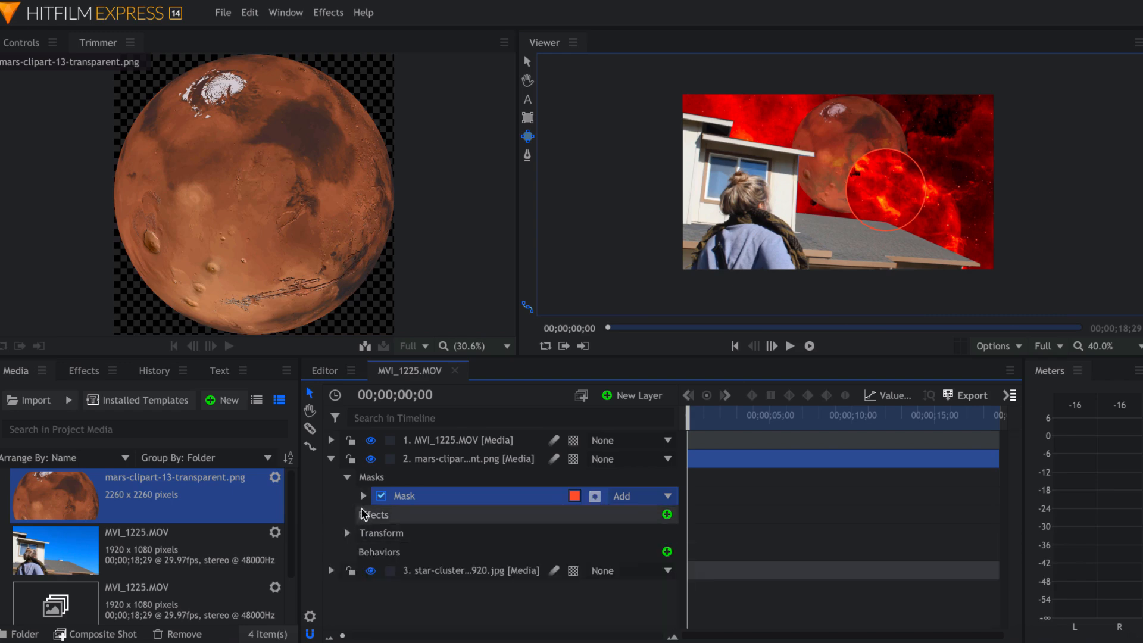
Step: Mask and fade the Mars layer so it blends into the red nebula
left_click(363, 496)
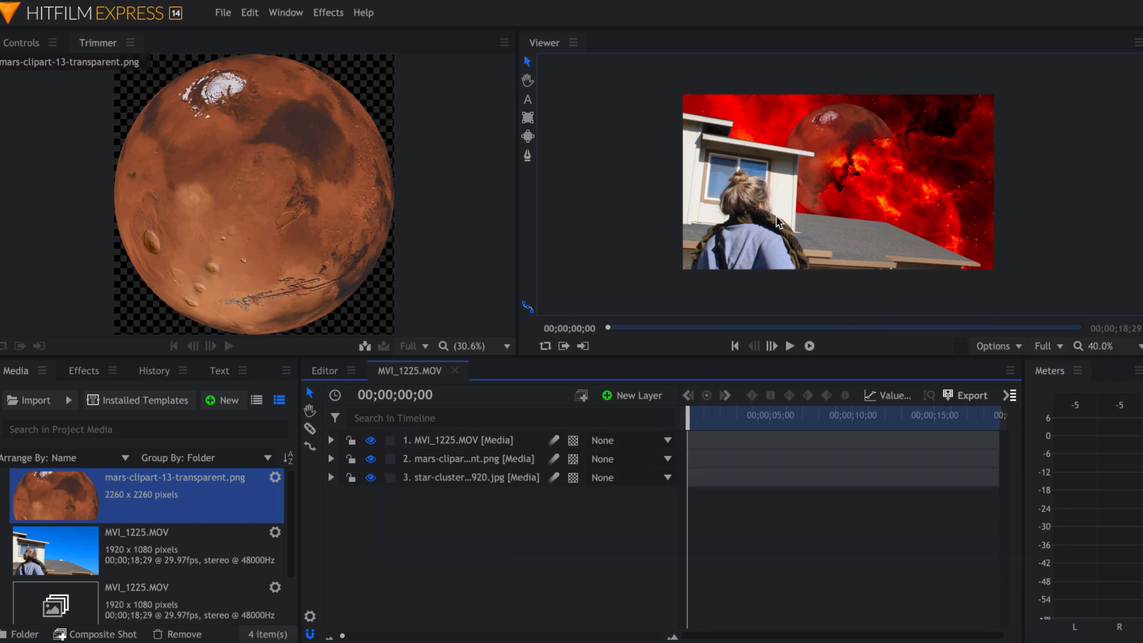
mouse_move(798, 187)
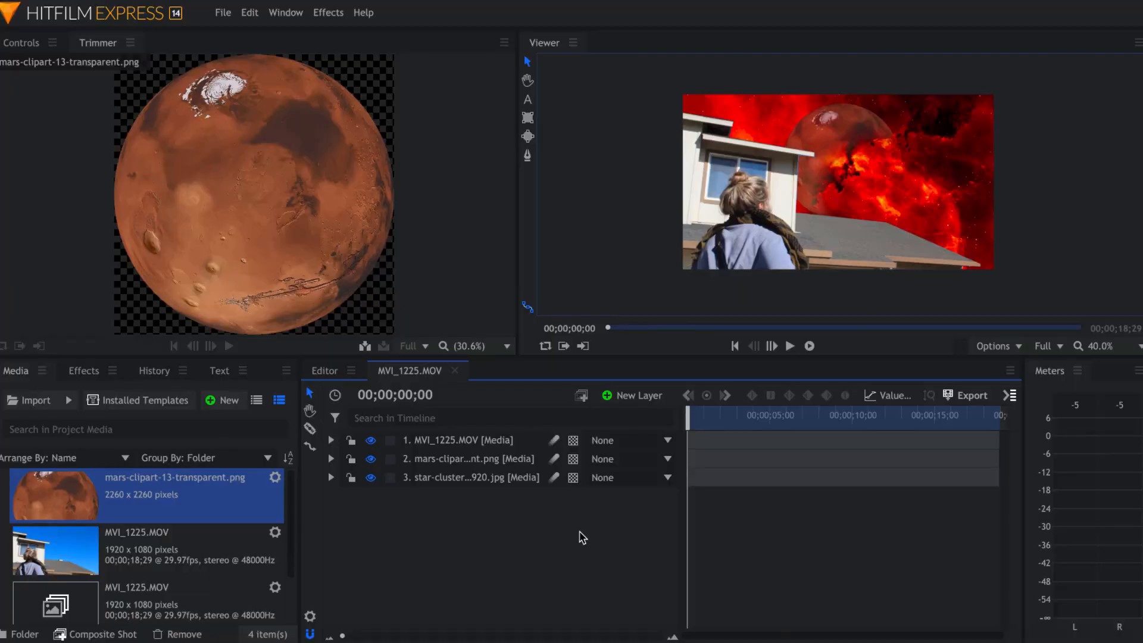
mouse_move(632, 396)
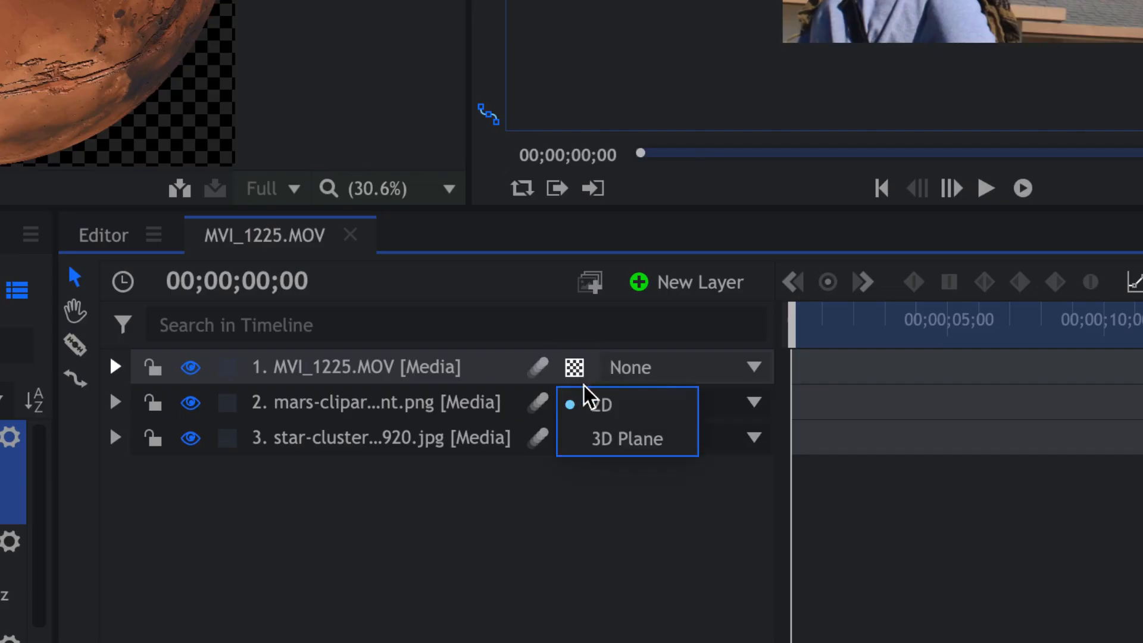
Step: Switch the footage to a 3D plane, adding a camera layer to the shot, and select it
left_click(625, 439)
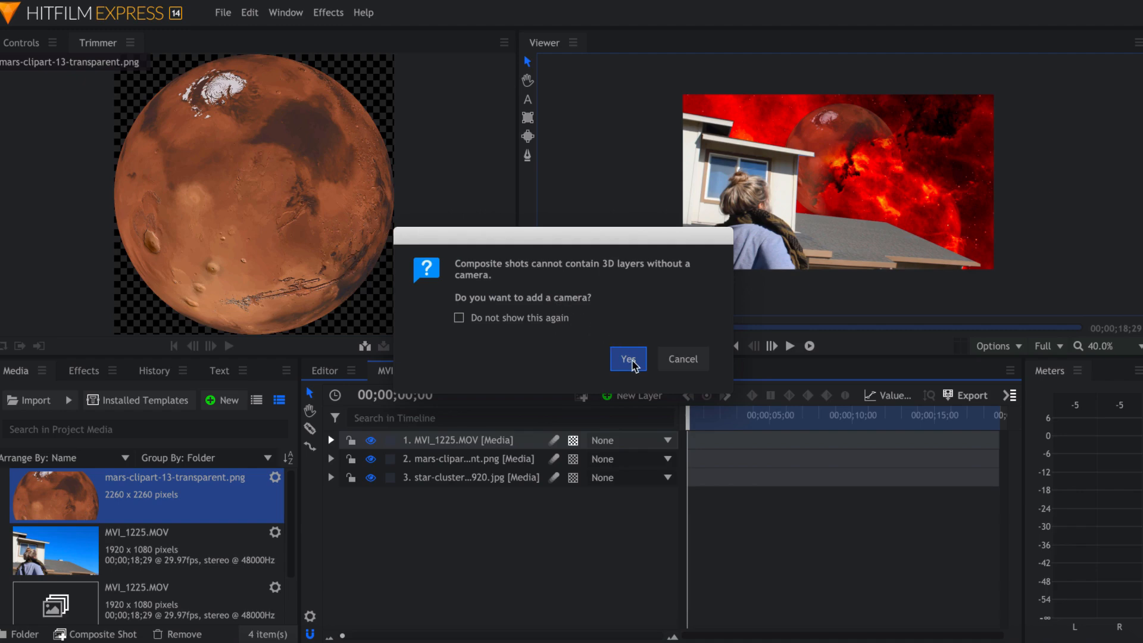
left_click(628, 358)
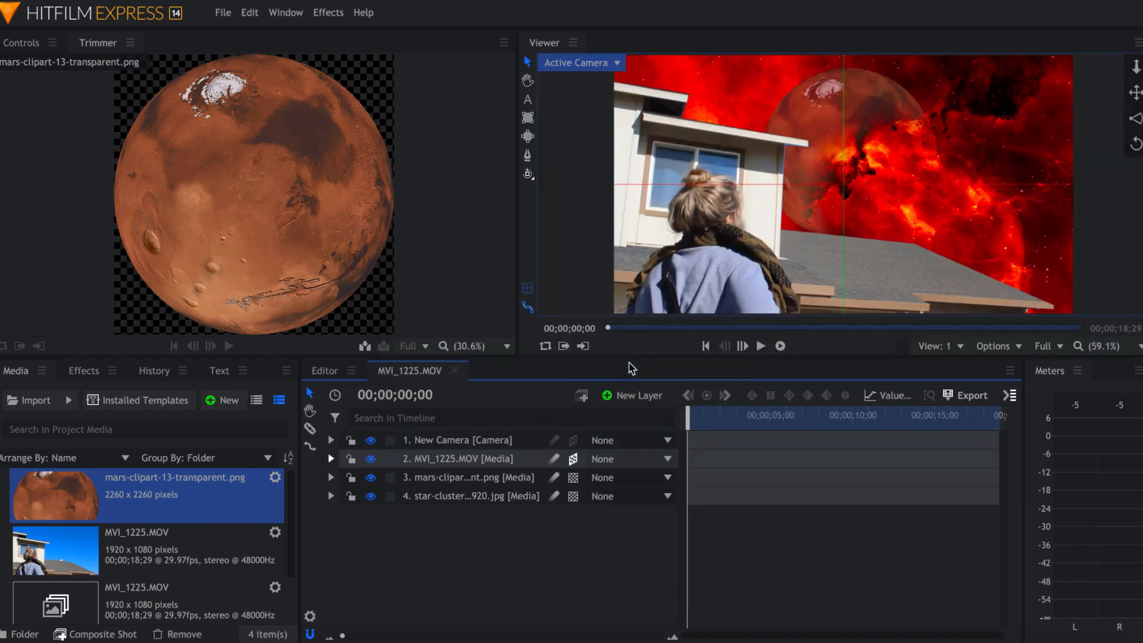
left_click(458, 440)
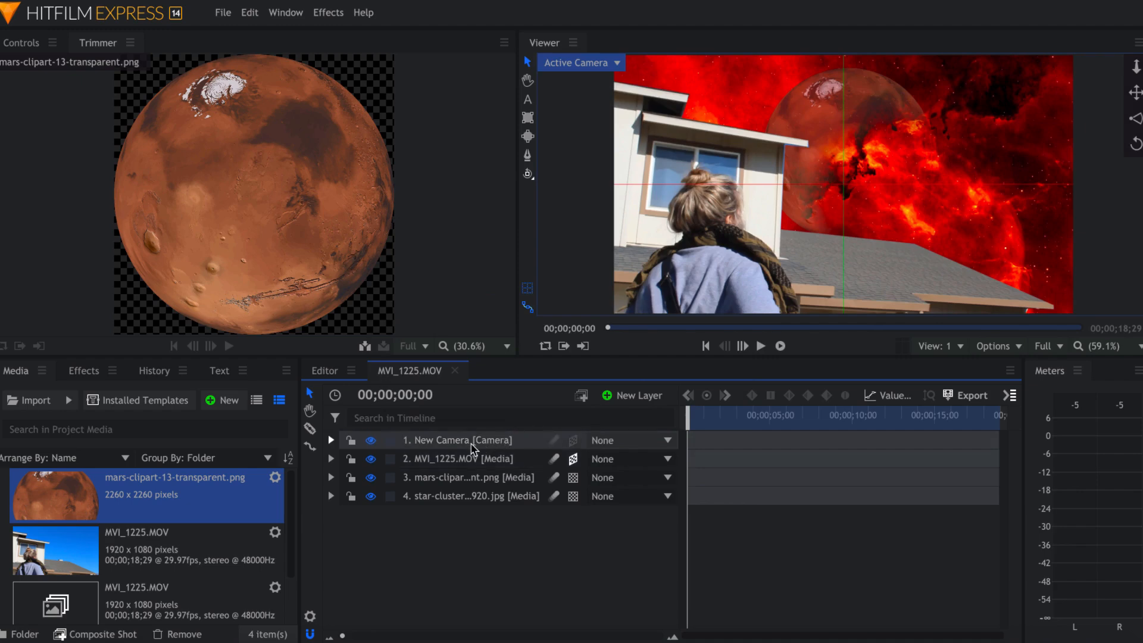
mouse_move(474, 440)
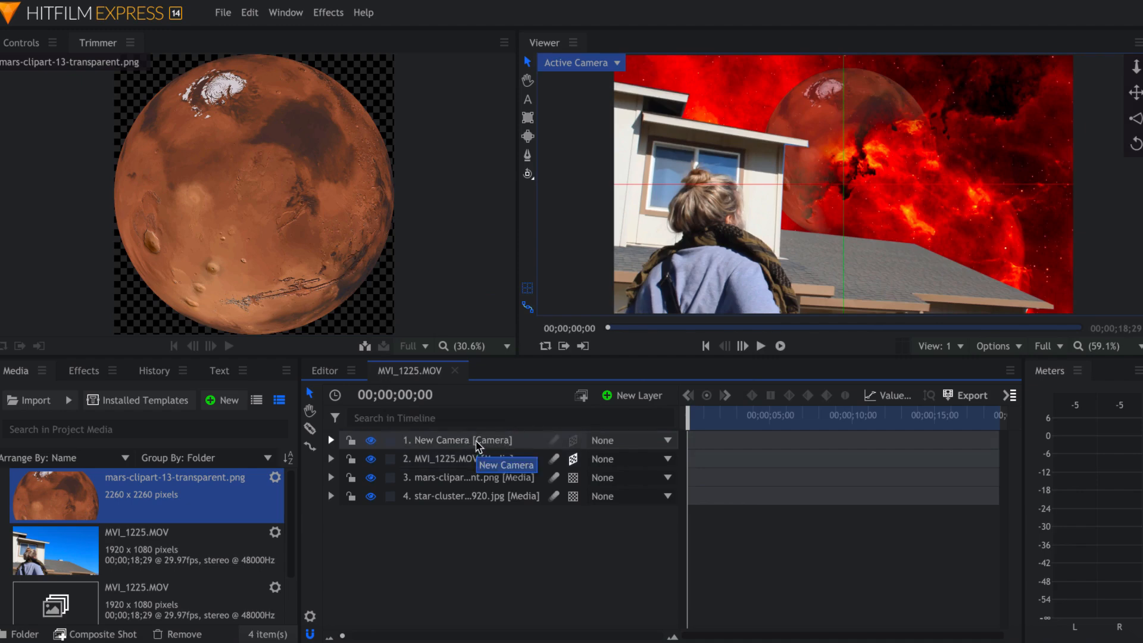
left_click(575, 478)
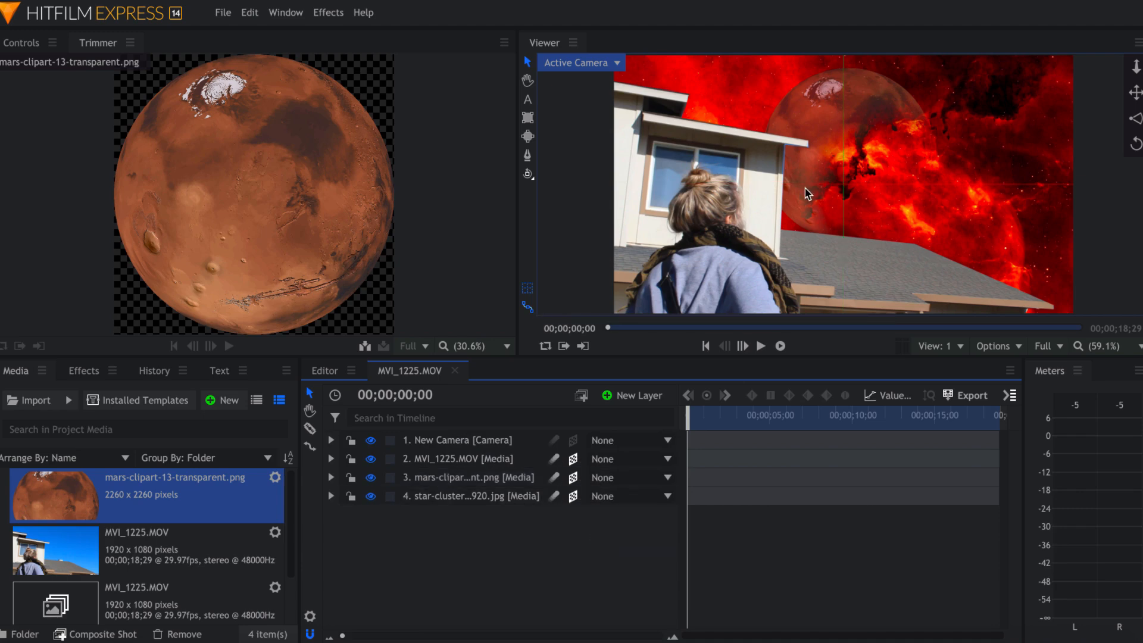
mouse_move(701, 99)
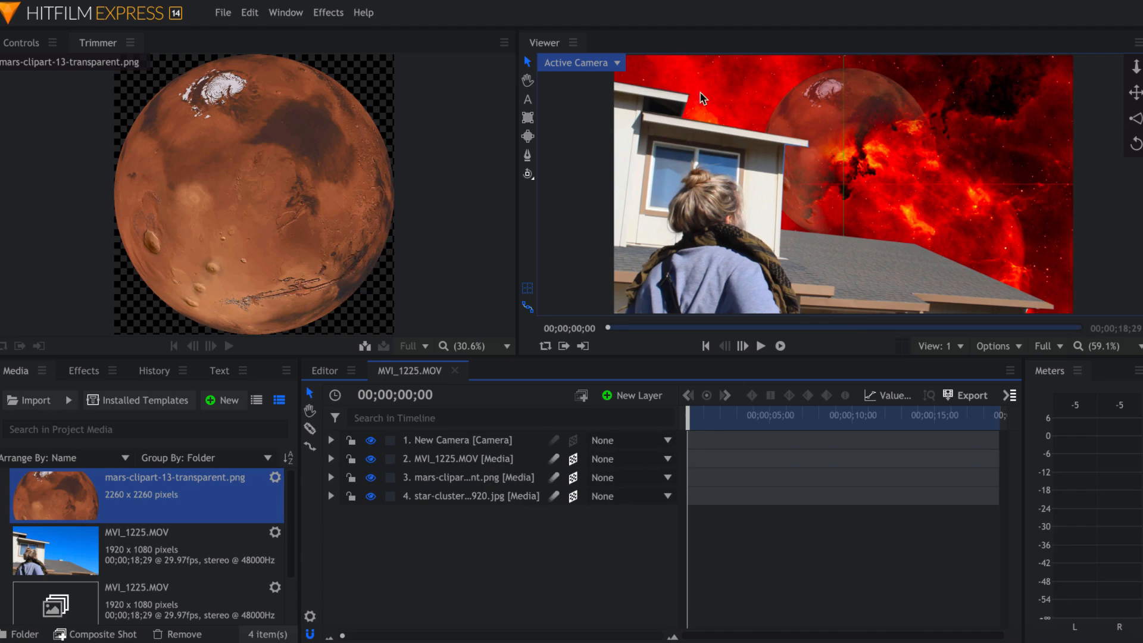
mouse_move(1028, 46)
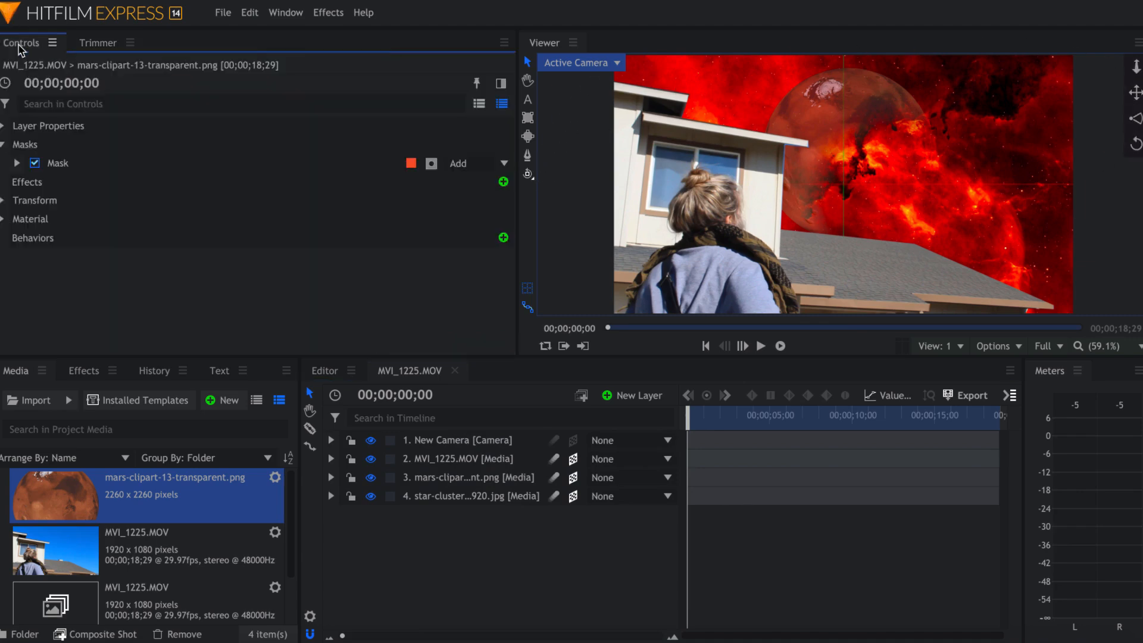
Step: Select the Mars layer and set its Position Z to -500
left_click(458, 458)
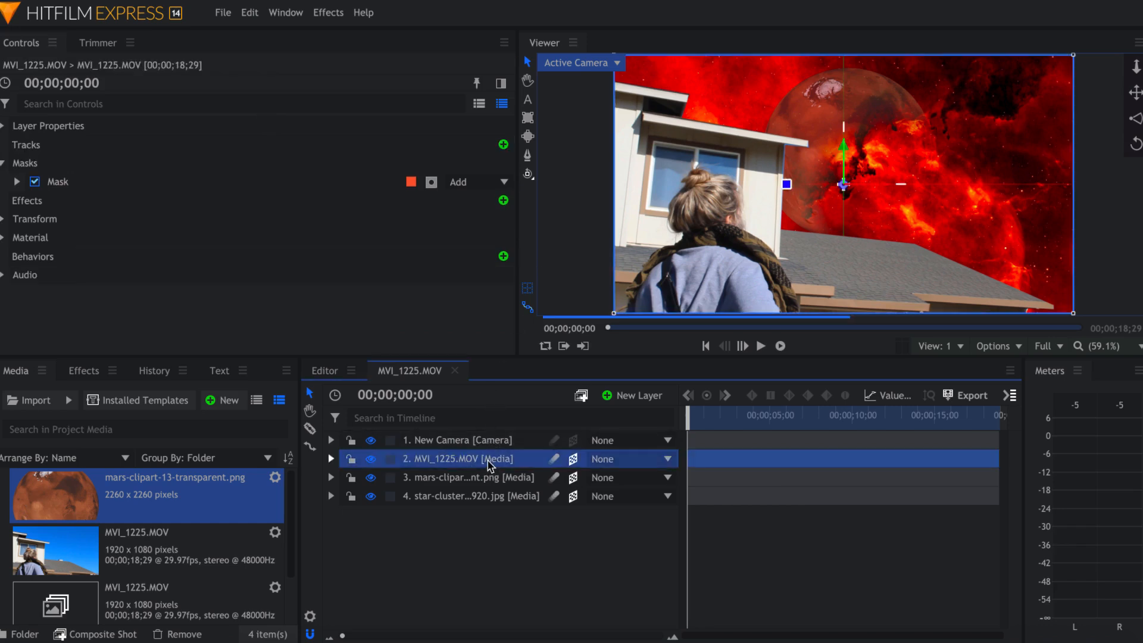
left_click(469, 476)
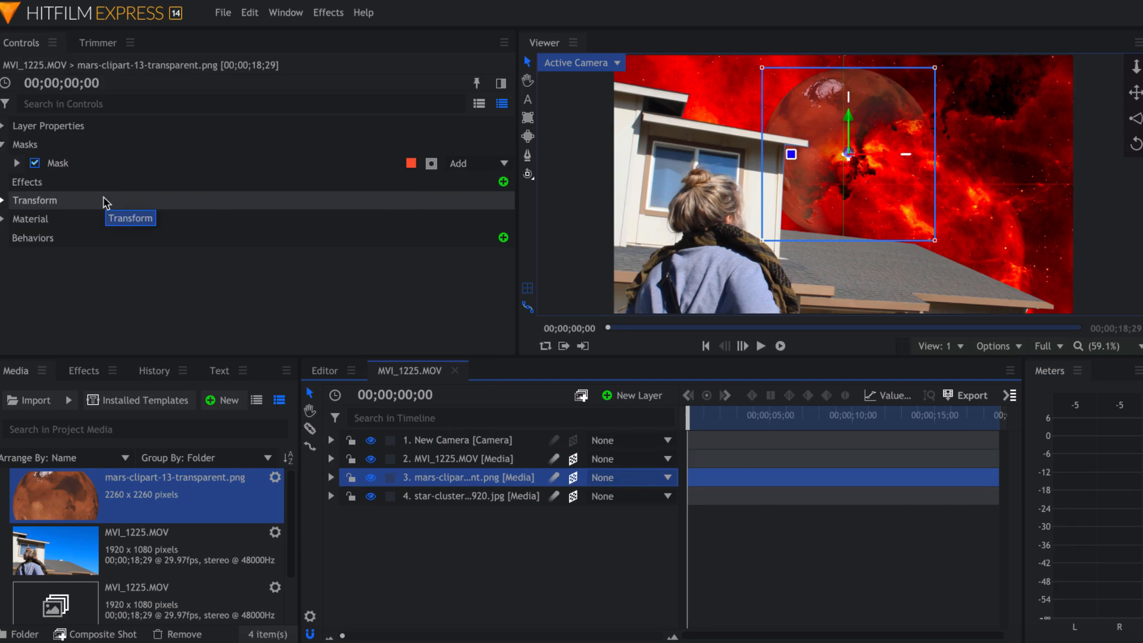
left_click(6, 200)
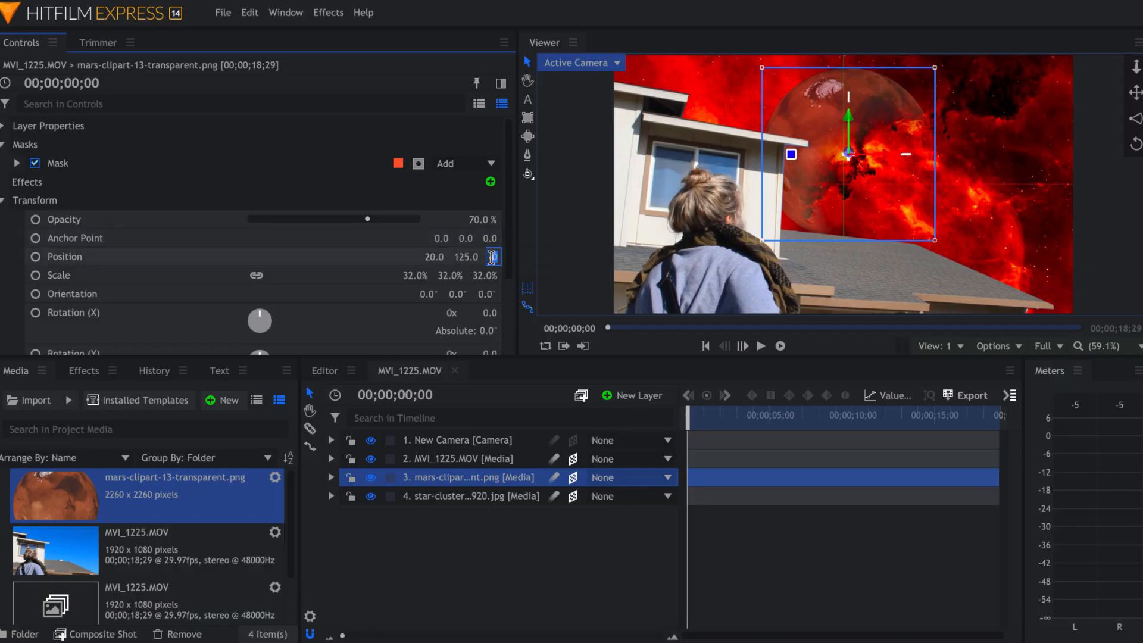
left_click_drag(494, 257, 489, 258)
type("-500")
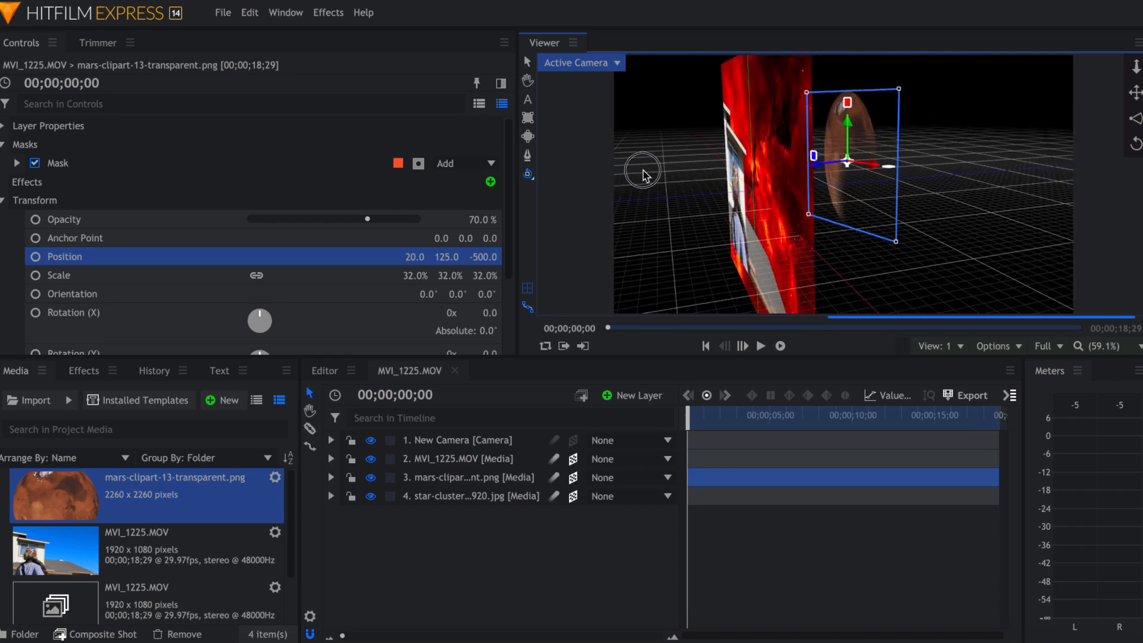
Step: Reset to the active camera view and set the star-cluster layer's Position Z to -800
left_click(577, 62)
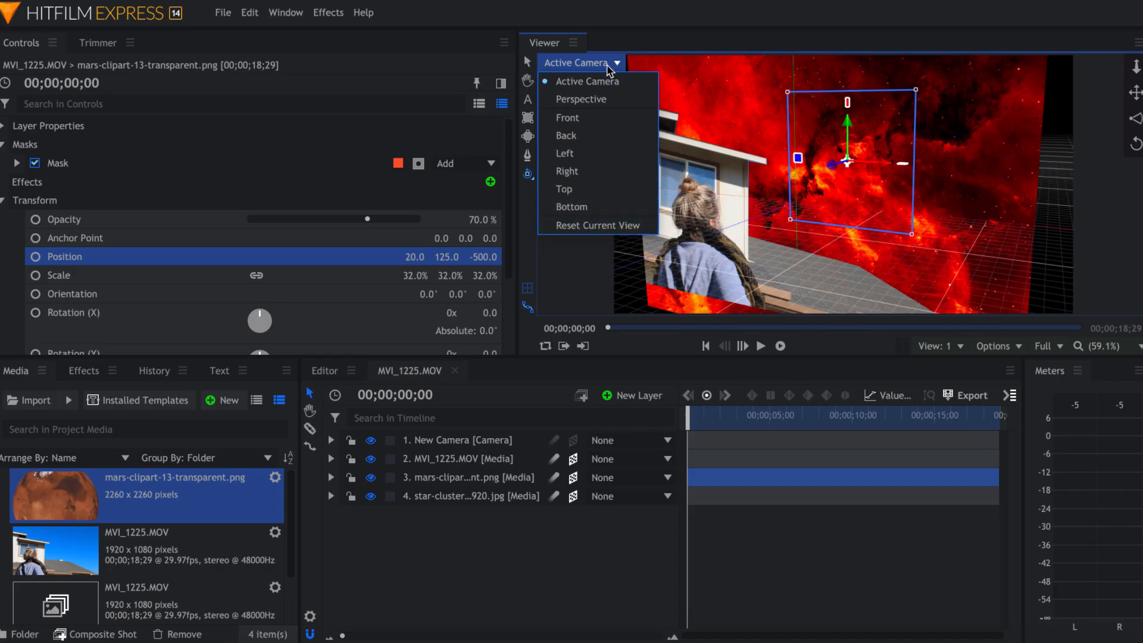
mouse_move(597, 225)
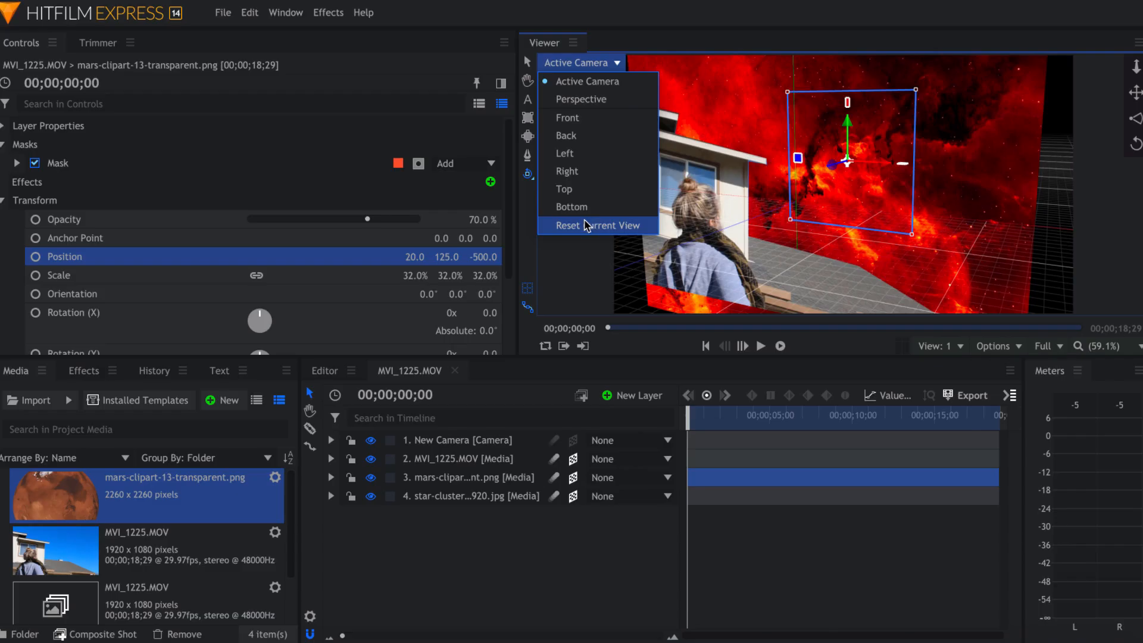
left_click(600, 225)
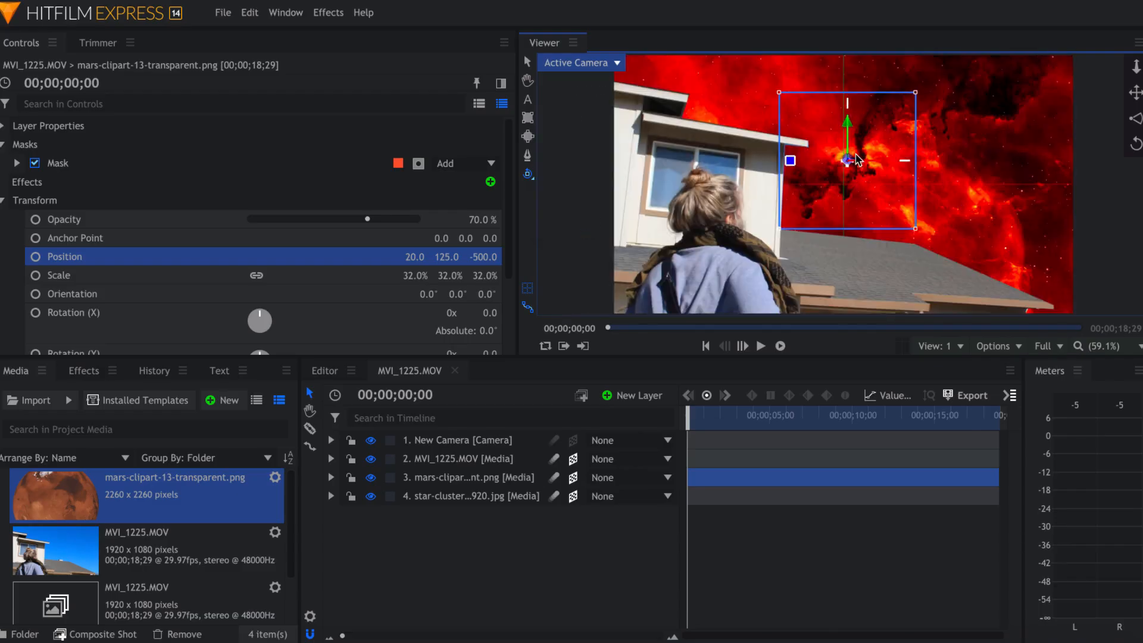
left_click(471, 496)
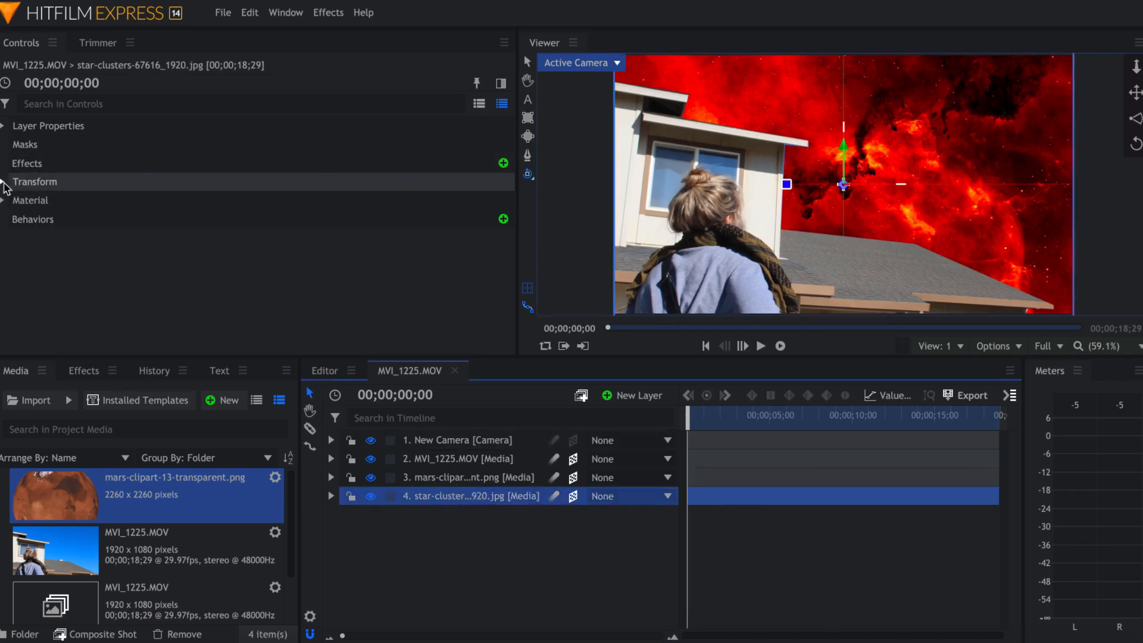
left_click(3, 181)
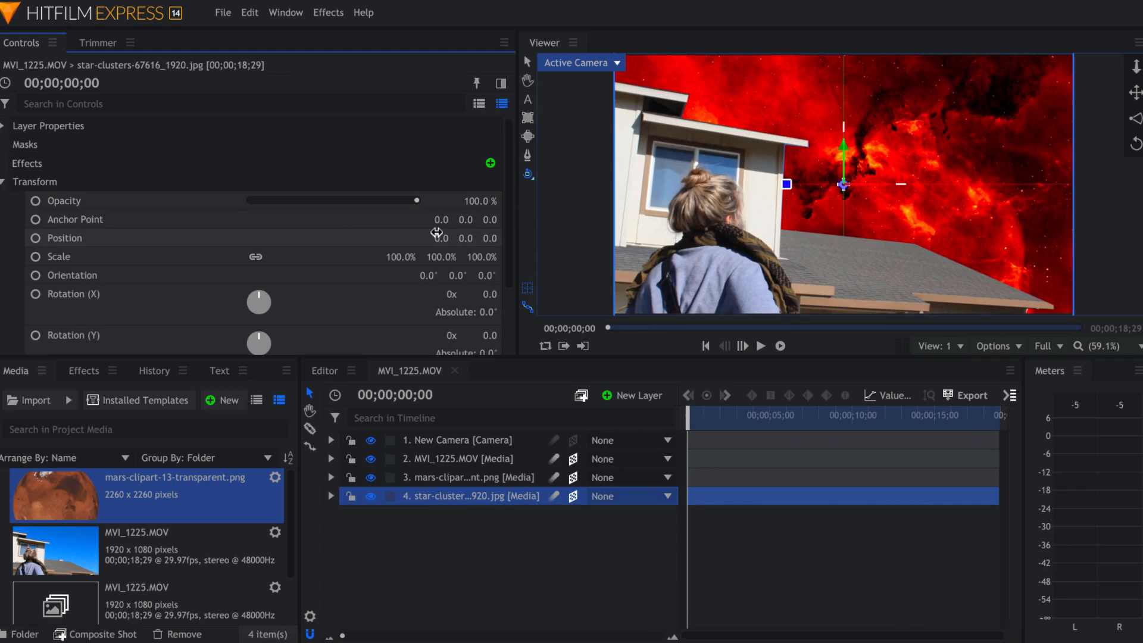
left_click(489, 239)
type("-800")
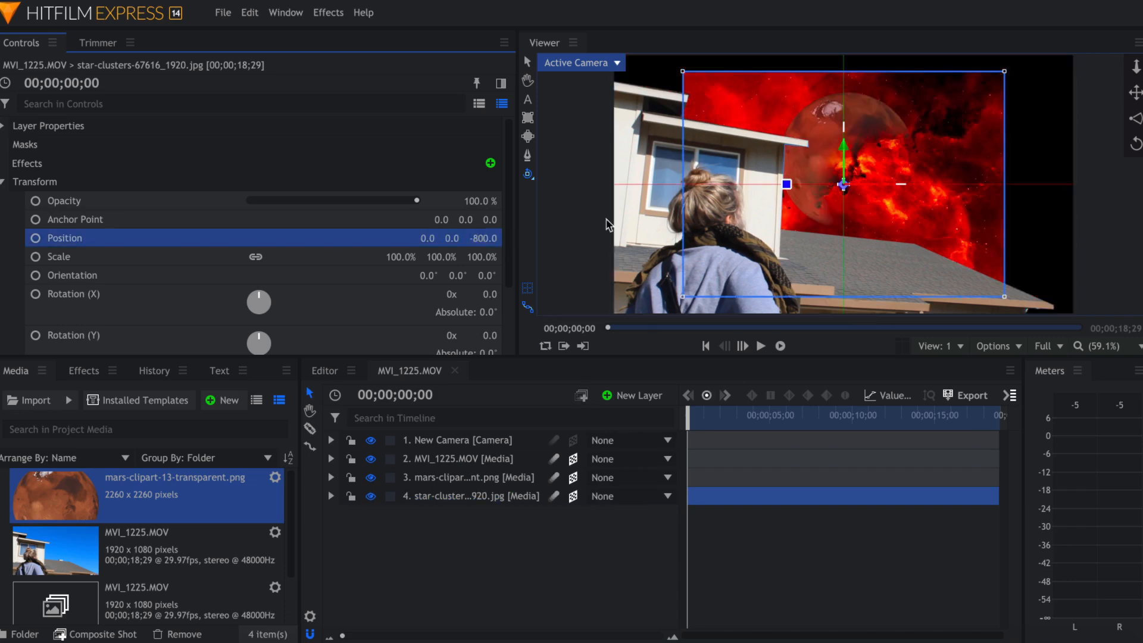
mouse_move(777, 95)
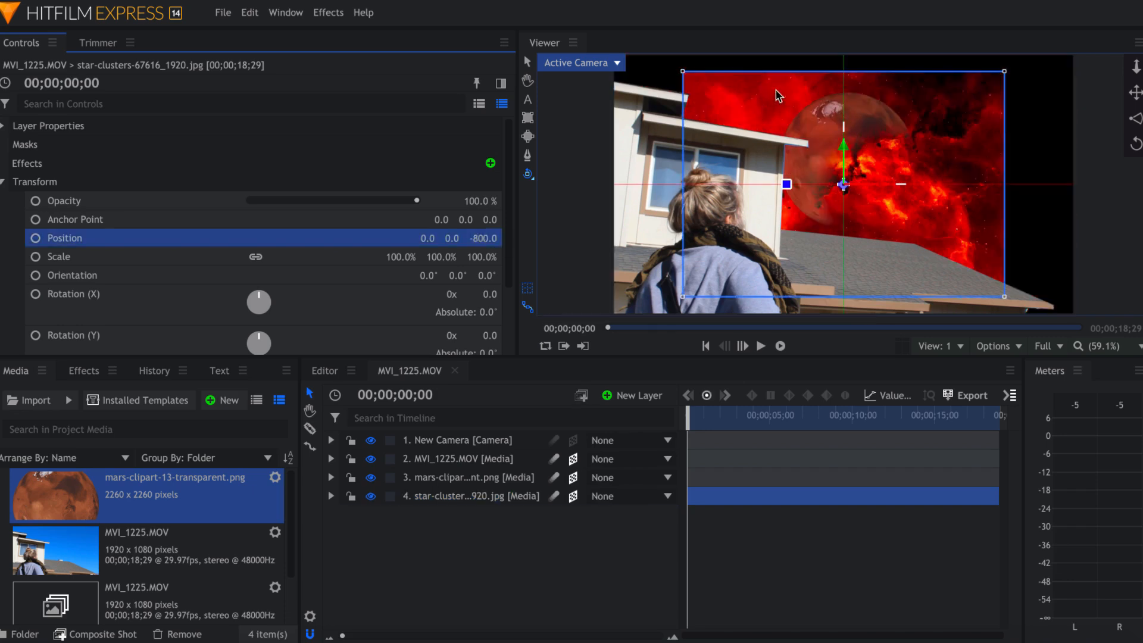
mouse_move(857, 110)
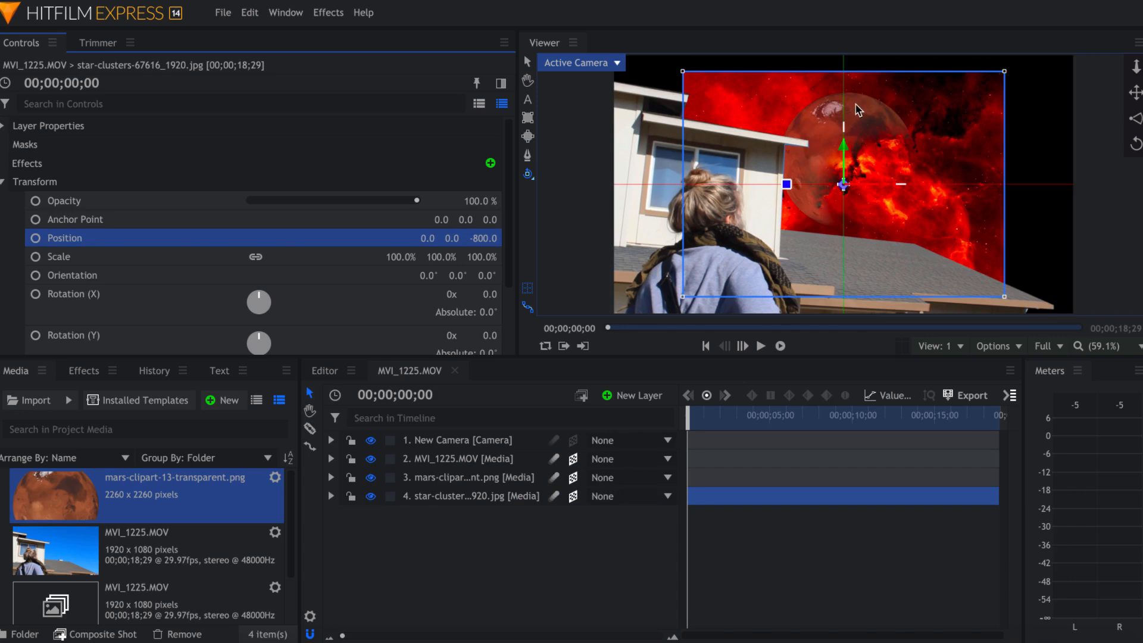
mouse_move(963, 83)
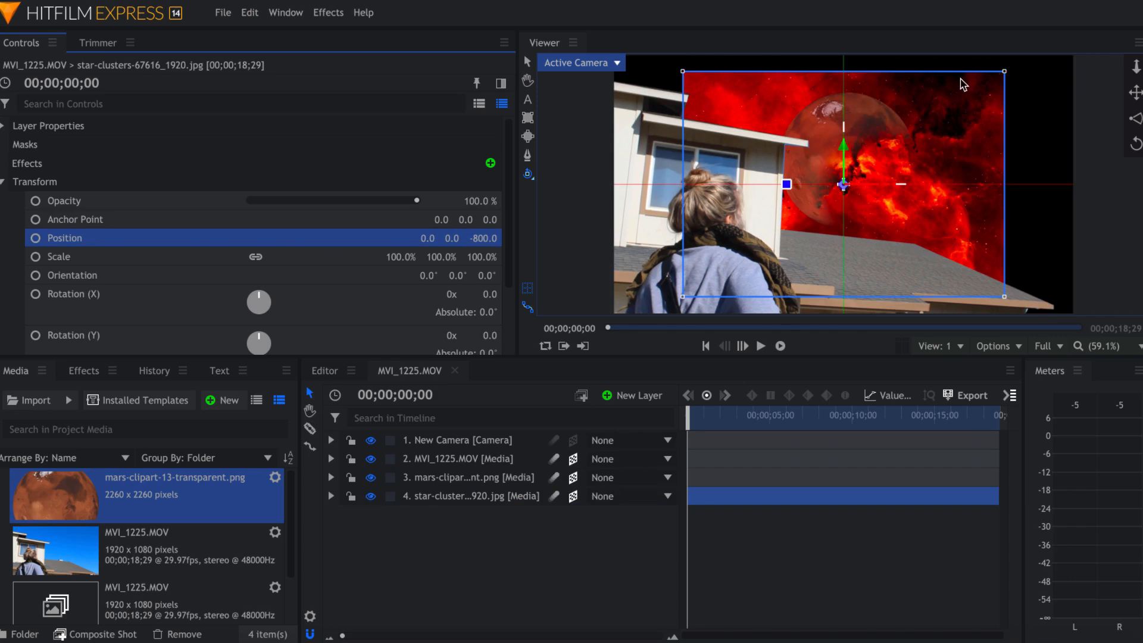
mouse_move(576, 165)
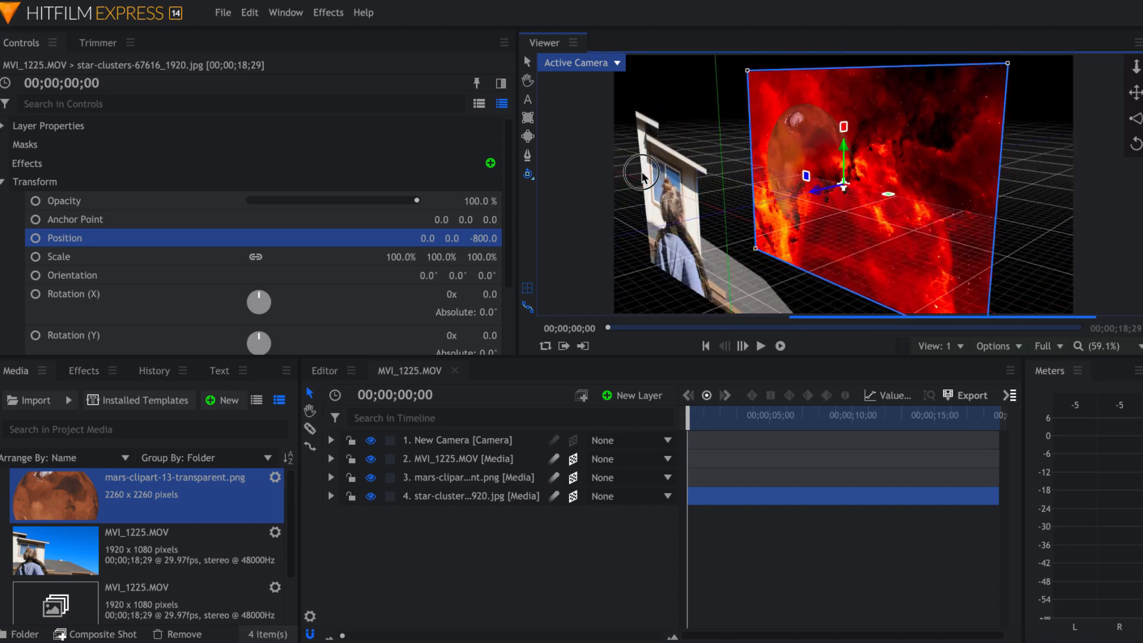
Step: Orbit the view to check the layer depths, then return to the active camera view
left_click_drag(642, 179, 742, 150)
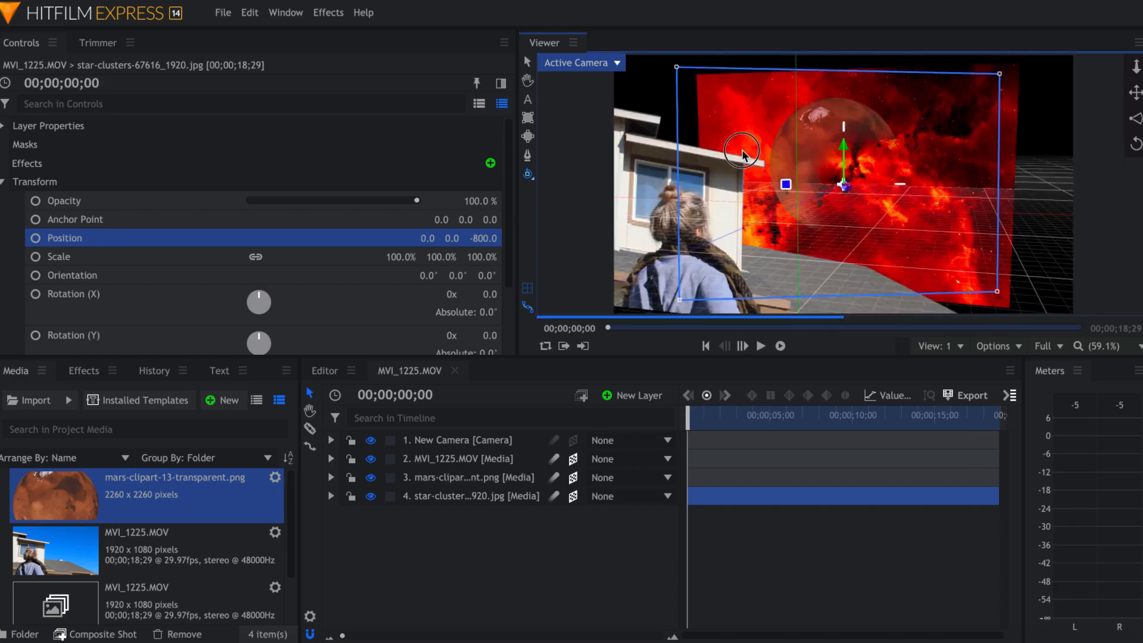
left_click(580, 62)
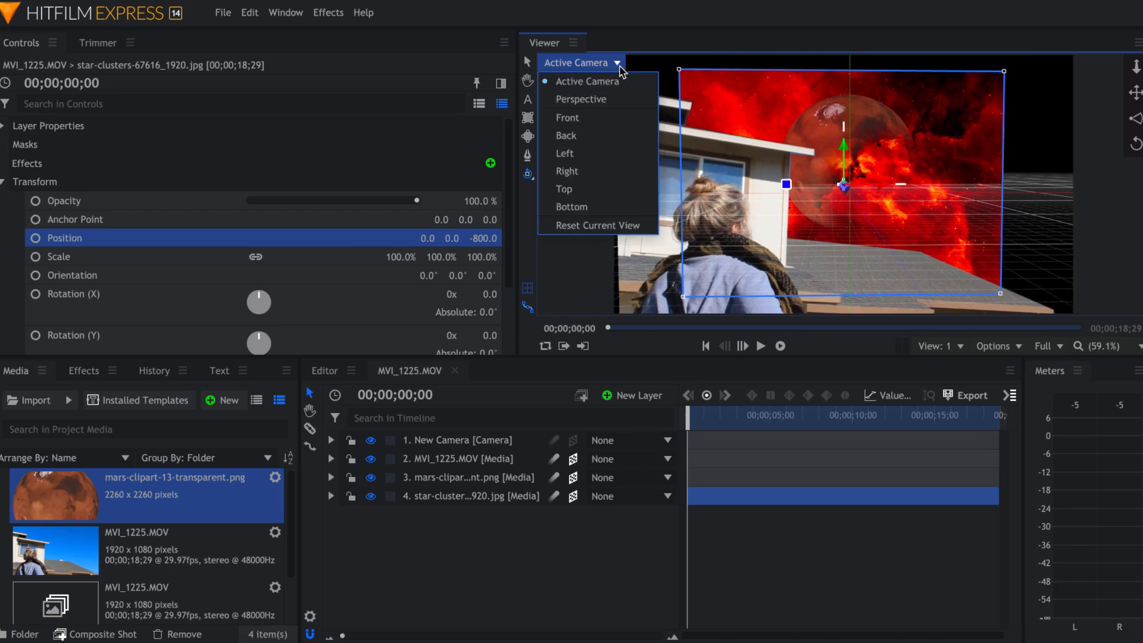
left_click(587, 81)
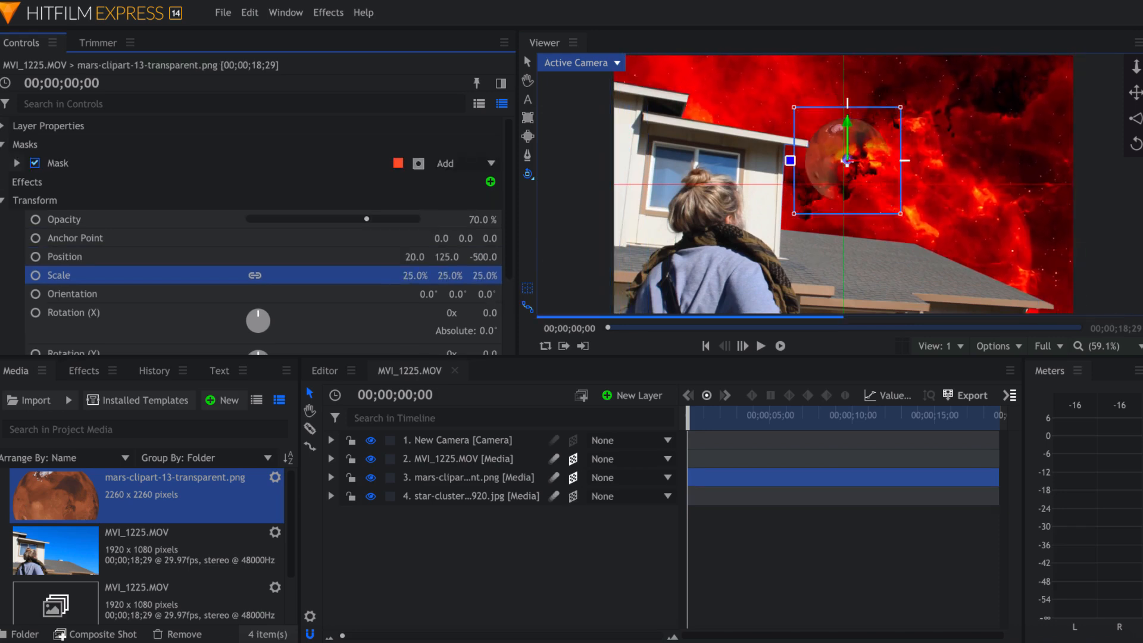
Step: Scale Mars up to 38% and move it up-left partly behind the rooftop
left_click_drag(904, 103, 928, 80)
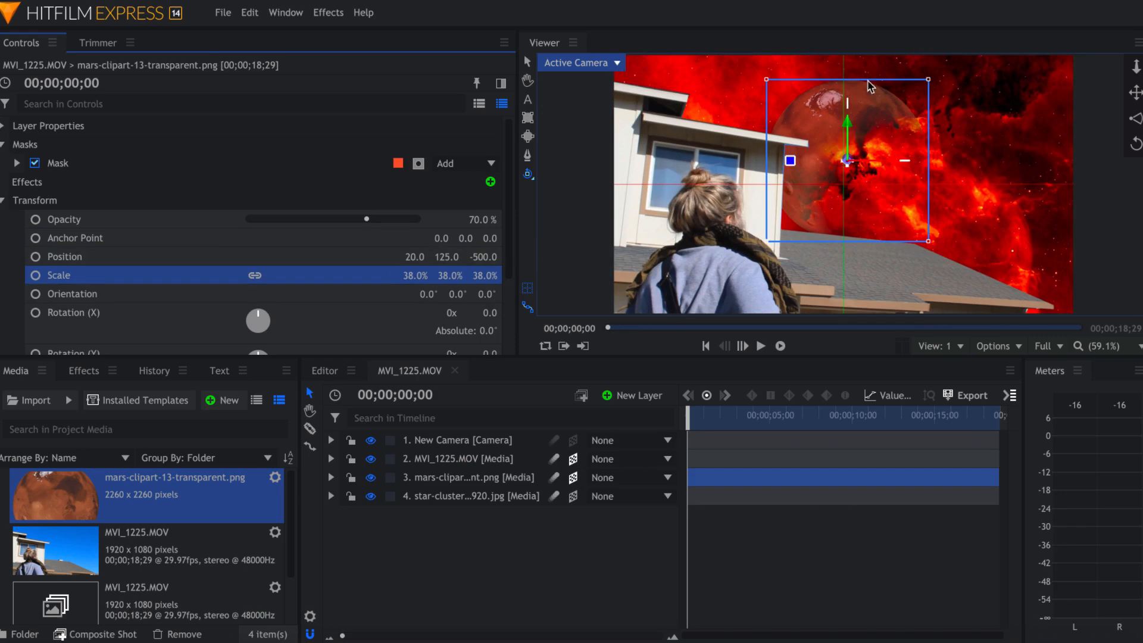
left_click_drag(846, 87, 770, 235)
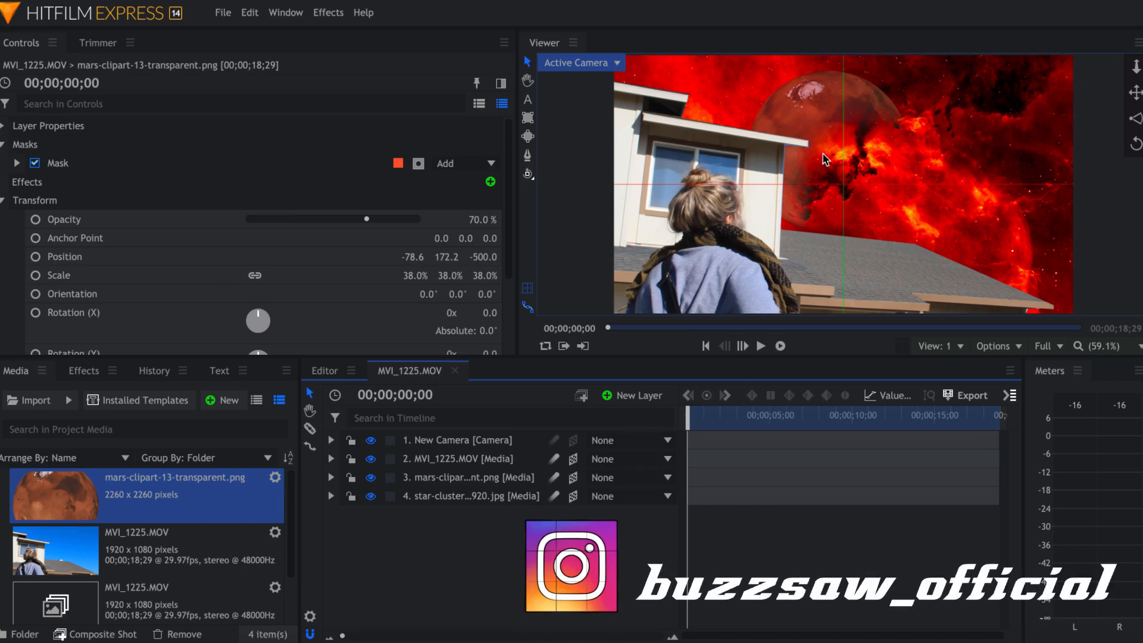
mouse_move(852, 149)
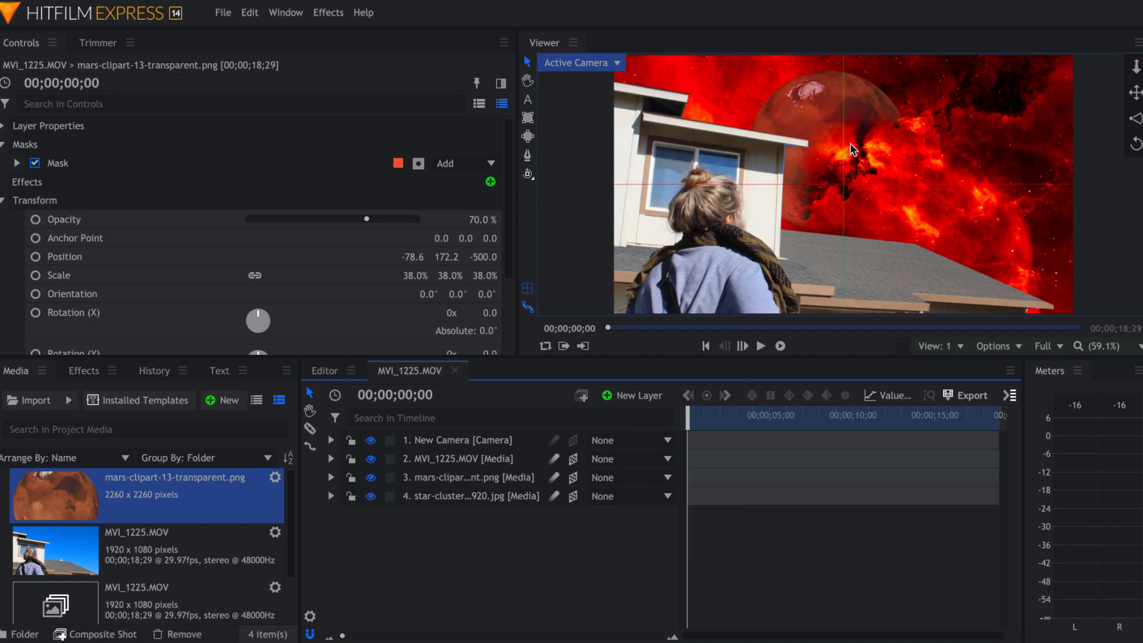
mouse_move(664, 183)
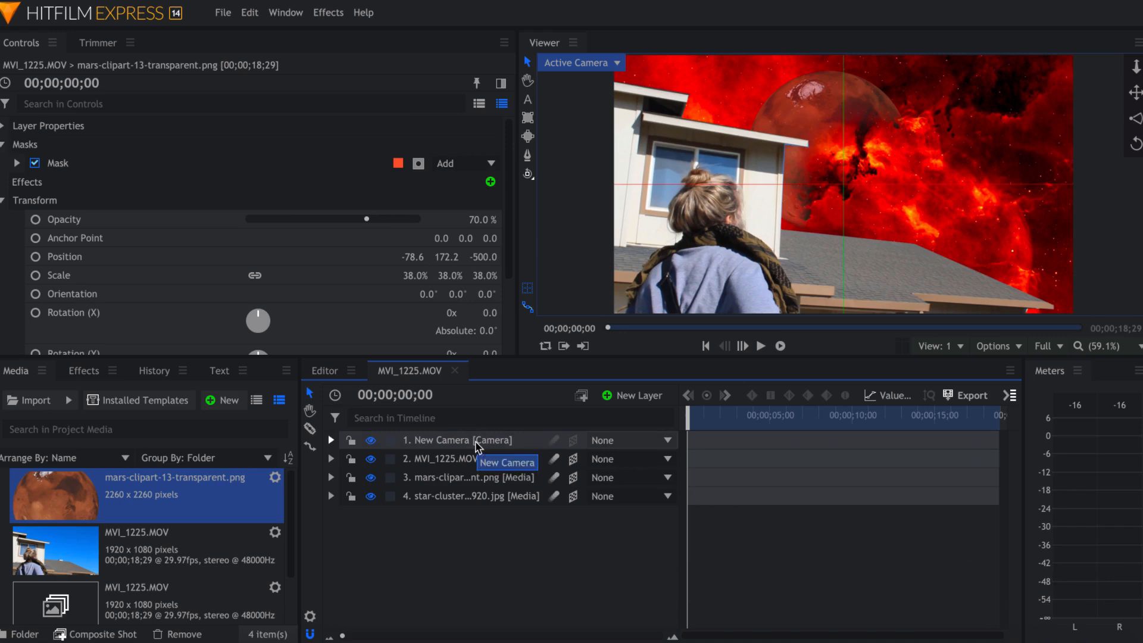
Step: Enable Depth of Field on the camera and raise Lens Blur to about 1000%
left_click(457, 439)
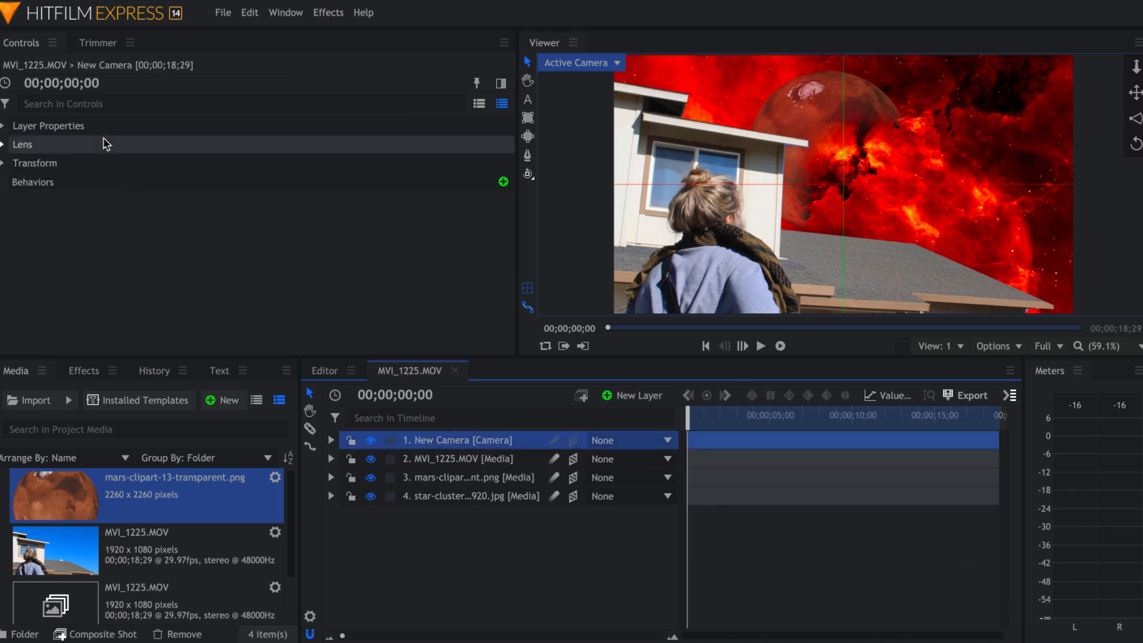
left_click(48, 125)
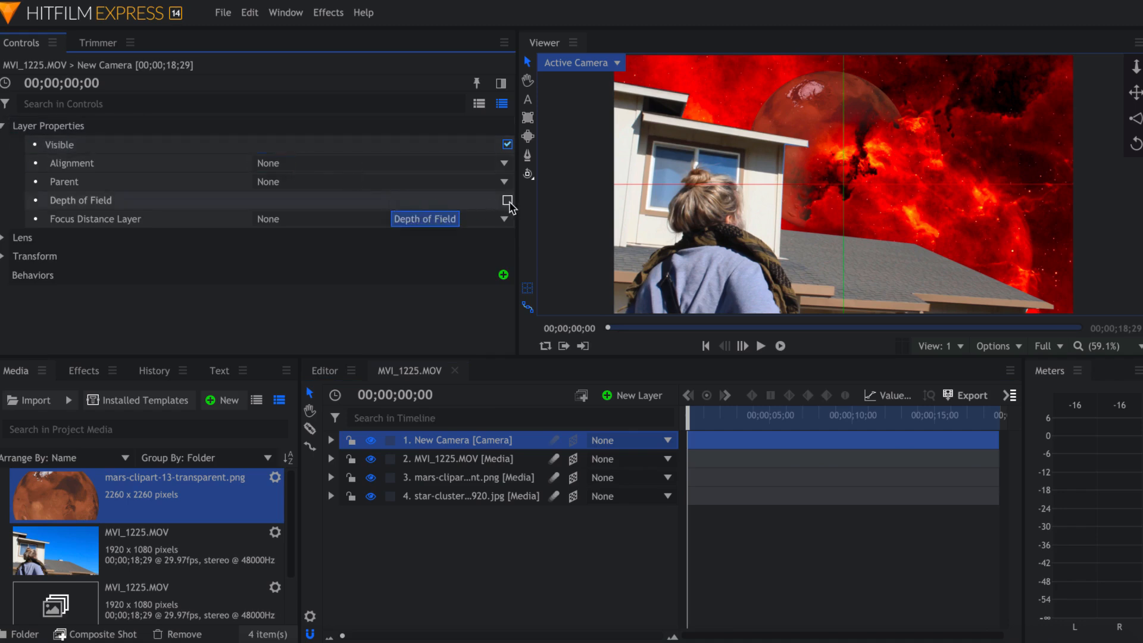
left_click(507, 200)
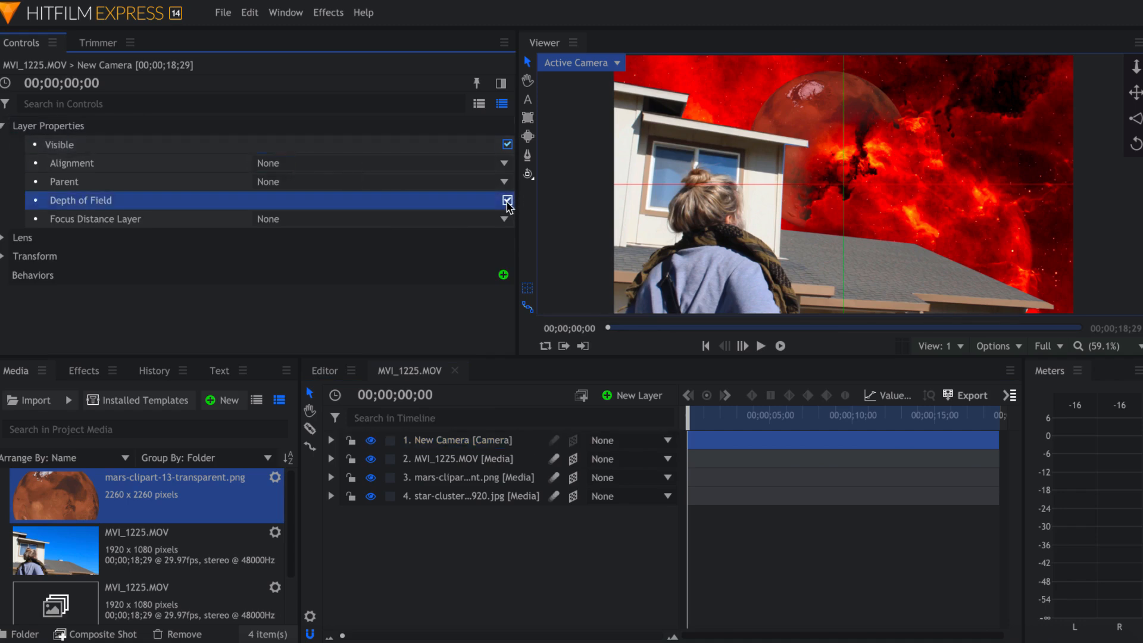
left_click(5, 238)
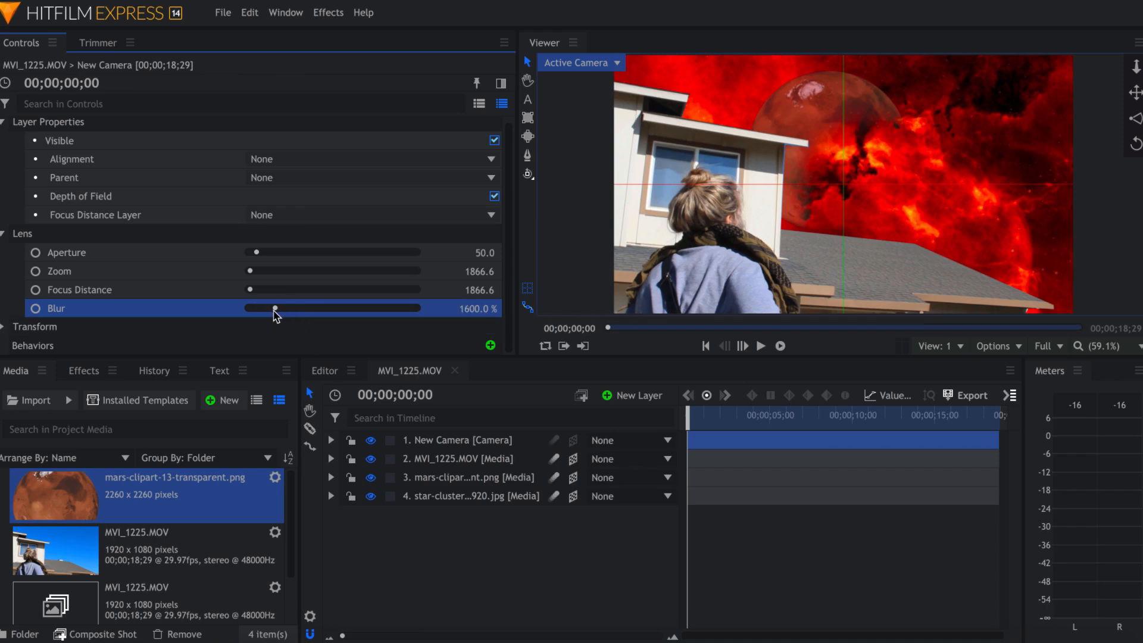
left_click_drag(275, 308, 264, 308)
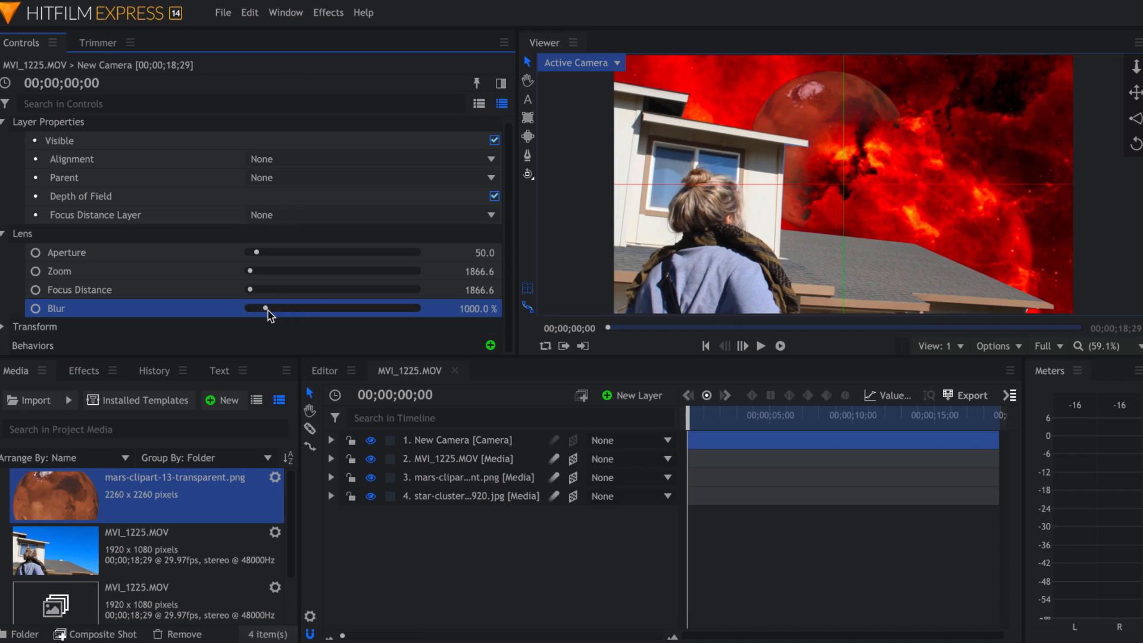
left_click_drag(265, 308, 275, 308)
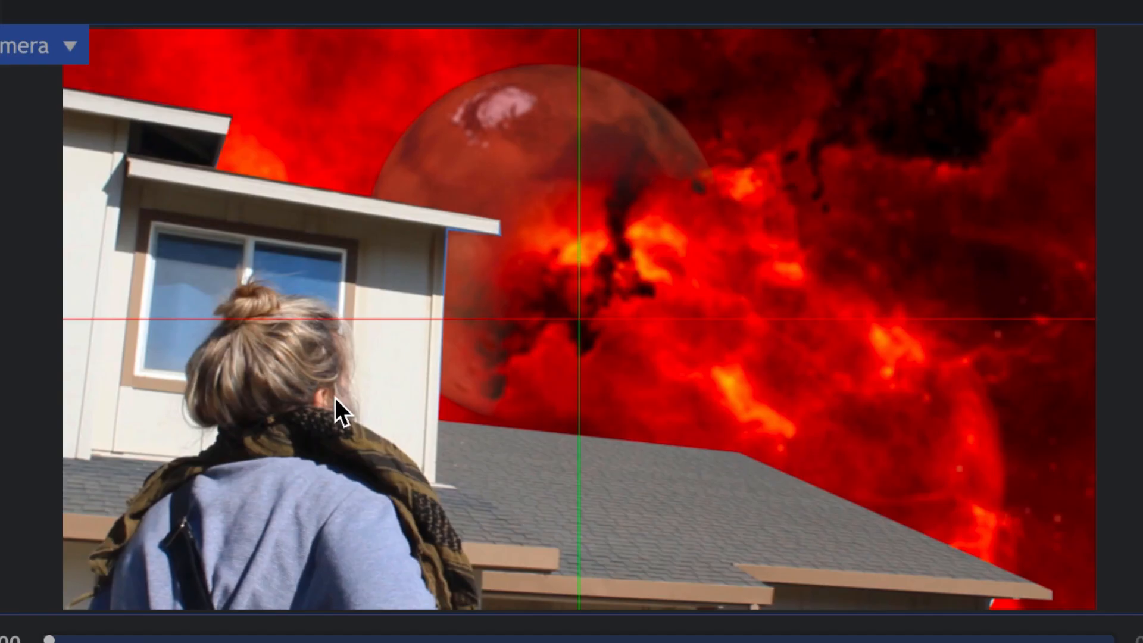
mouse_move(519, 548)
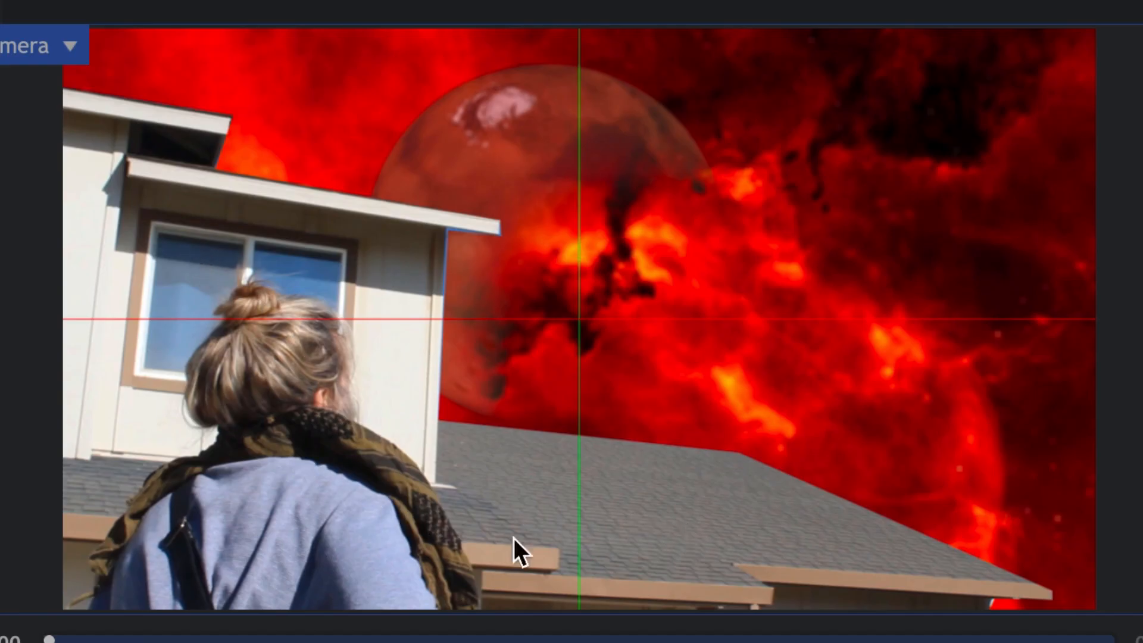
mouse_move(759, 193)
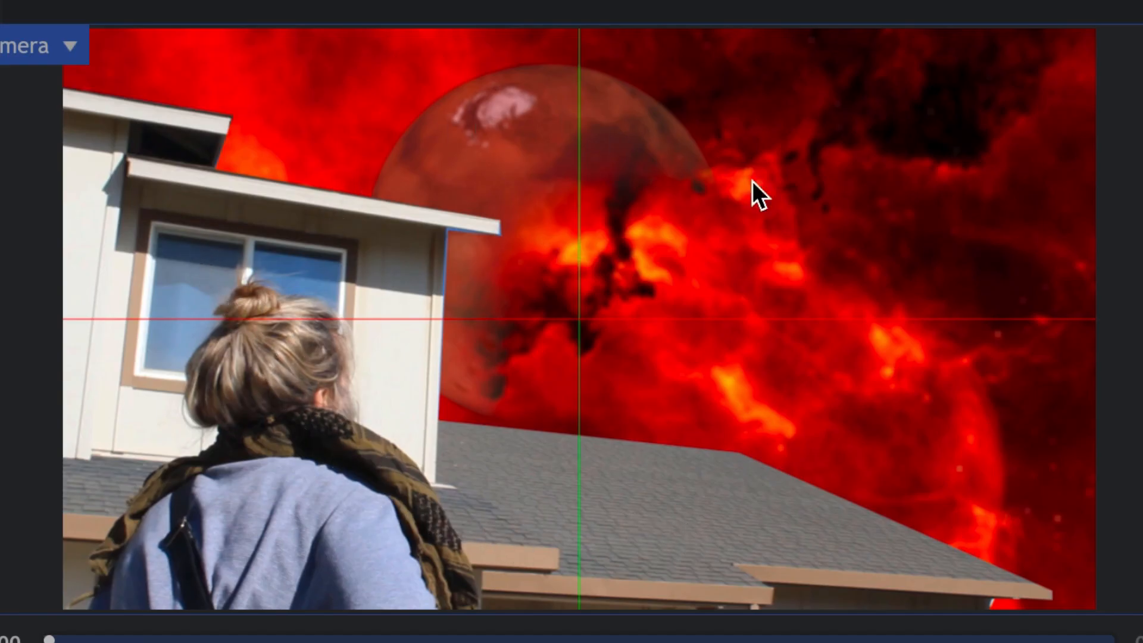
mouse_move(817, 340)
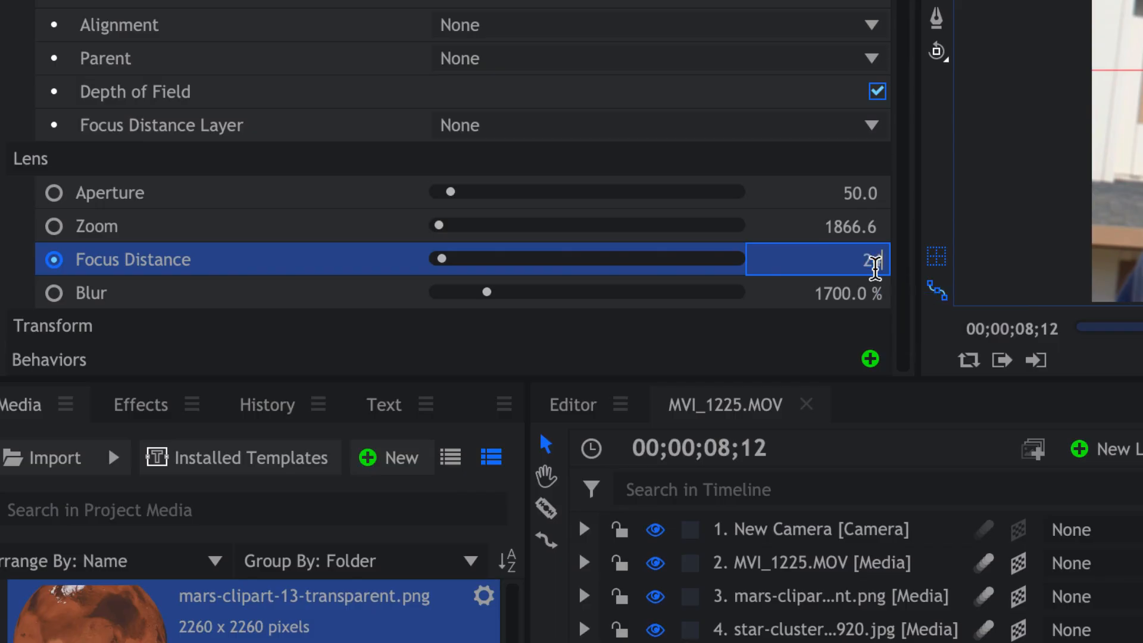
Step: Keyframe the camera focus distance to 2450.0 at a later time and collapse the Lens settings
type("2450.0")
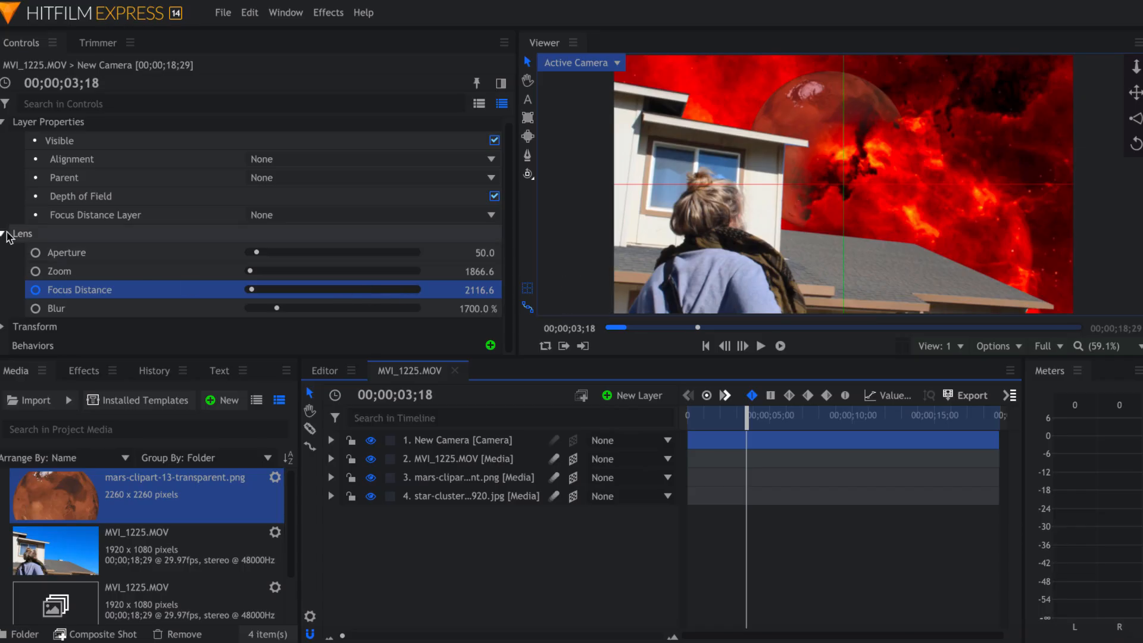
left_click(4, 122)
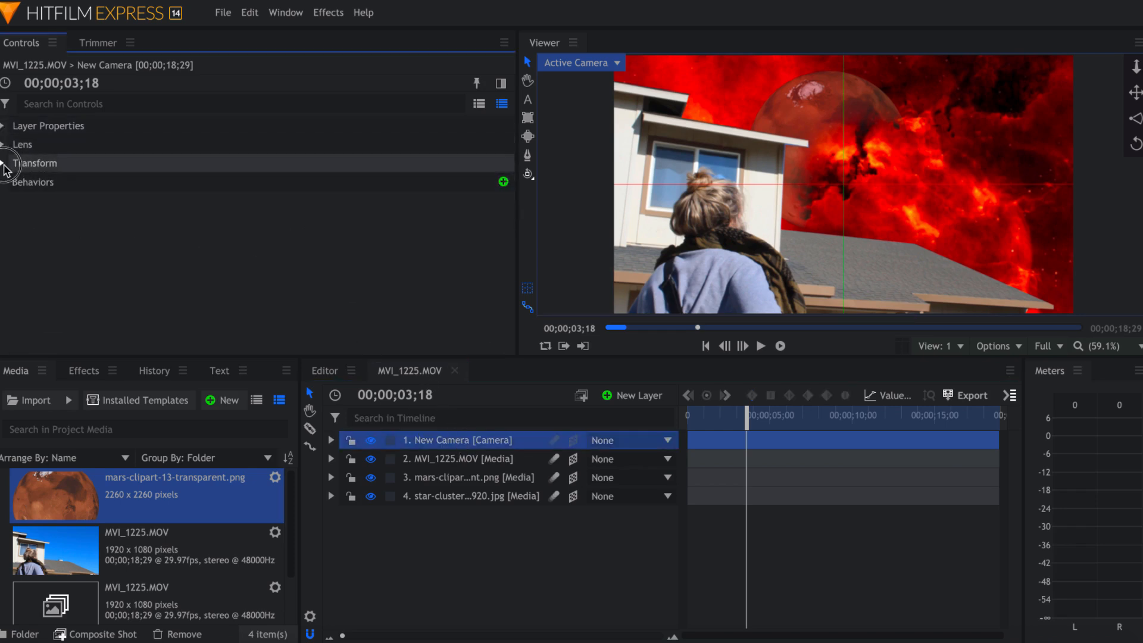
Step: Keyframe the camera Position at frame 0, then move later and lower Position Z to 1653.2
left_click(7, 163)
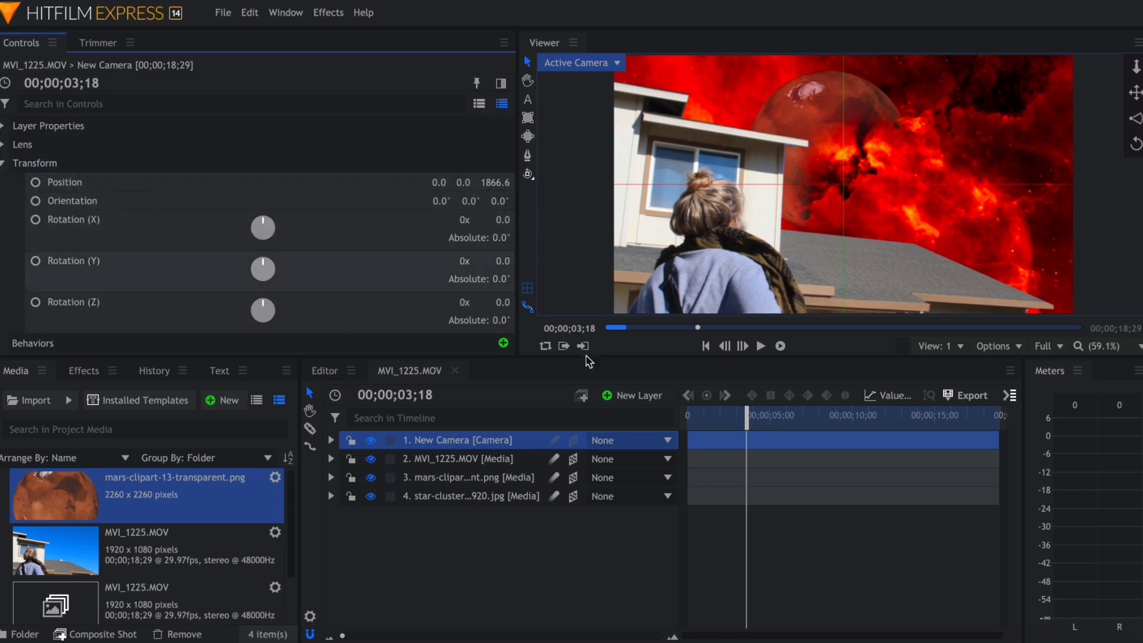
left_click_drag(747, 426, 745, 426)
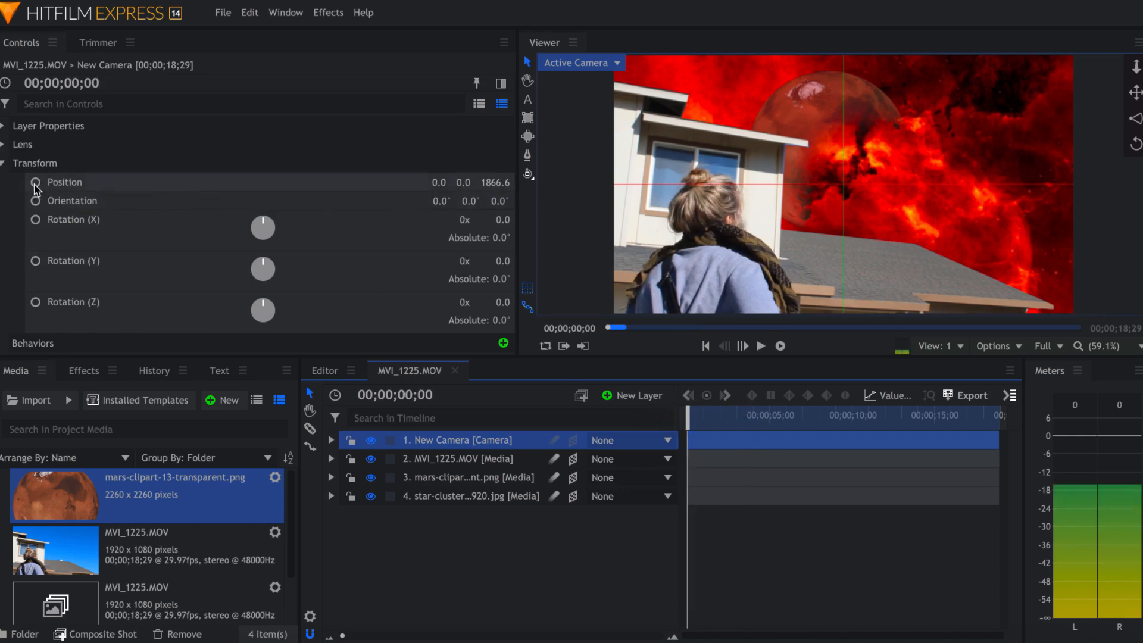
left_click(34, 181)
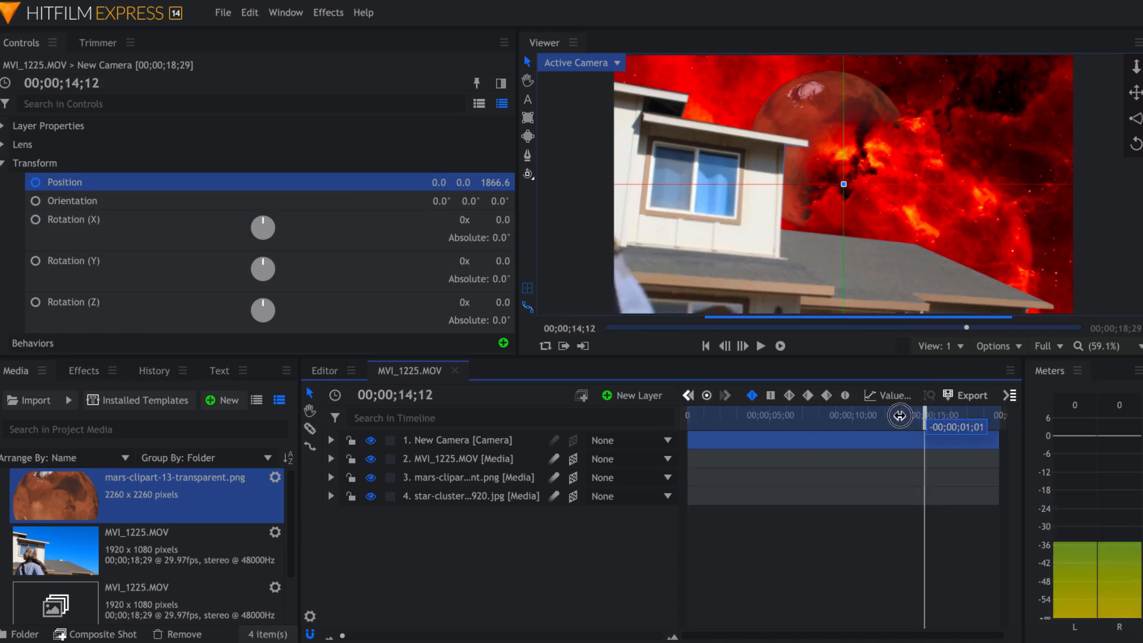
left_click_drag(900, 414, 886, 415)
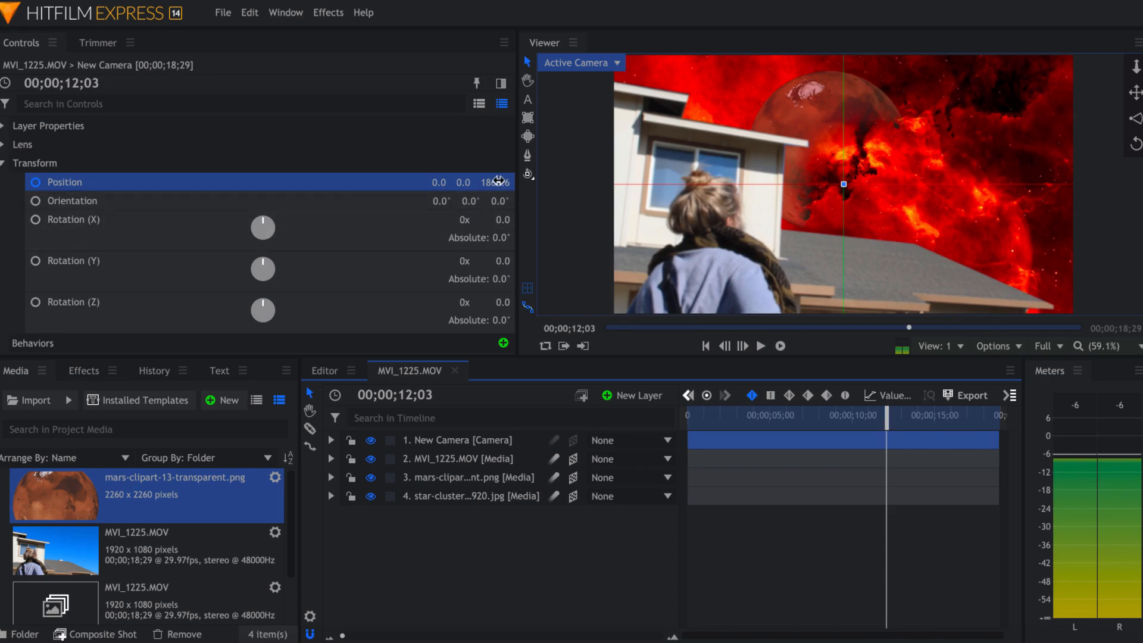
mouse_move(499, 181)
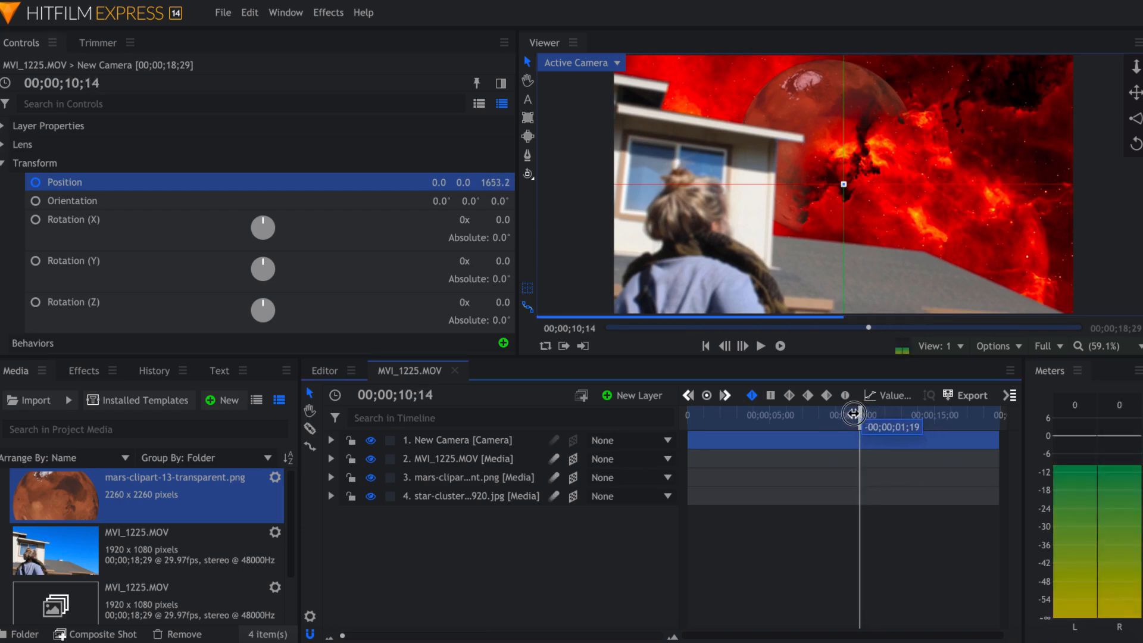
Step: Scrub through the clip to preview the camera push-in from the first frame
left_click_drag(853, 415, 804, 415)
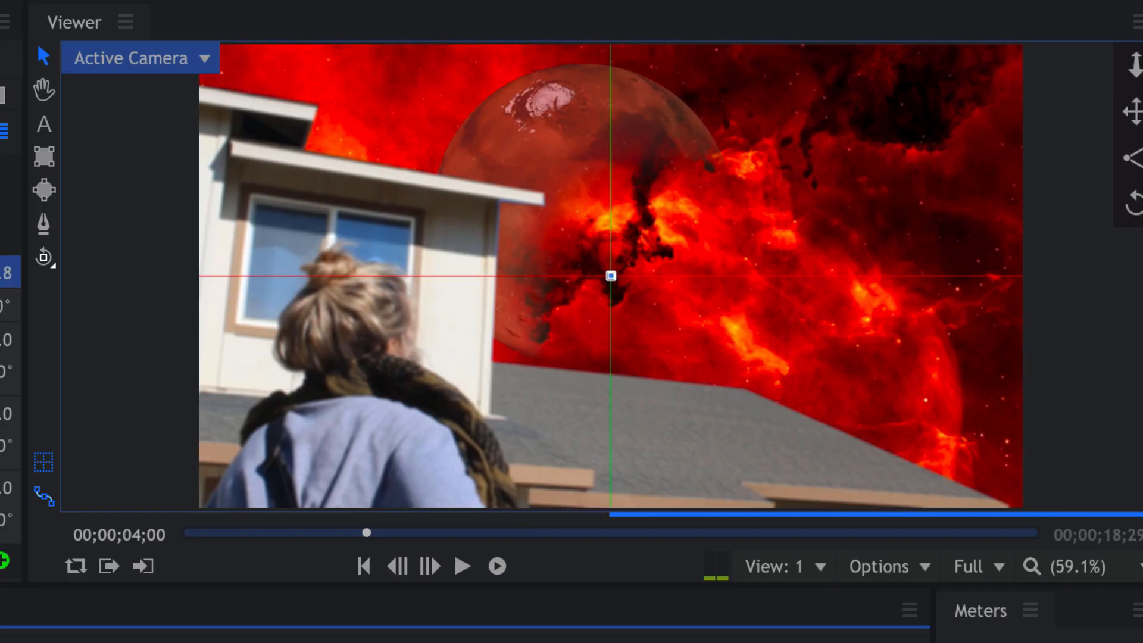
left_click_drag(366, 533, 221, 533)
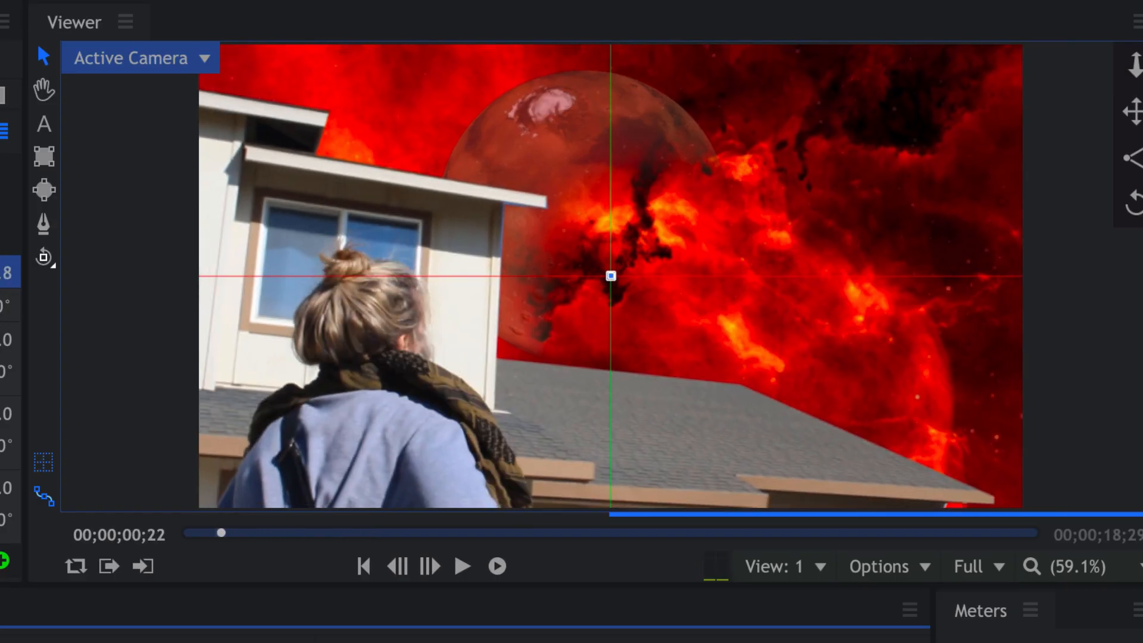
left_click_drag(223, 532, 311, 532)
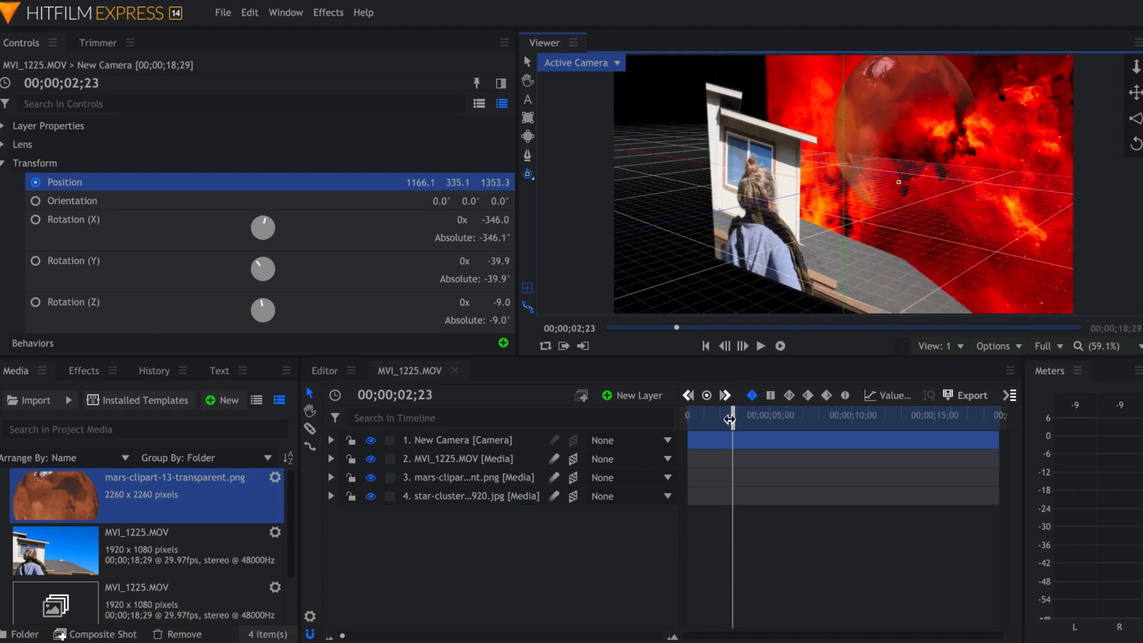
Step: Scrub the push-in while resetting the start to 0, 0, 1866.6 and the later keyframe to 0, 167, 1376.6
left_click_drag(732, 418, 723, 418)
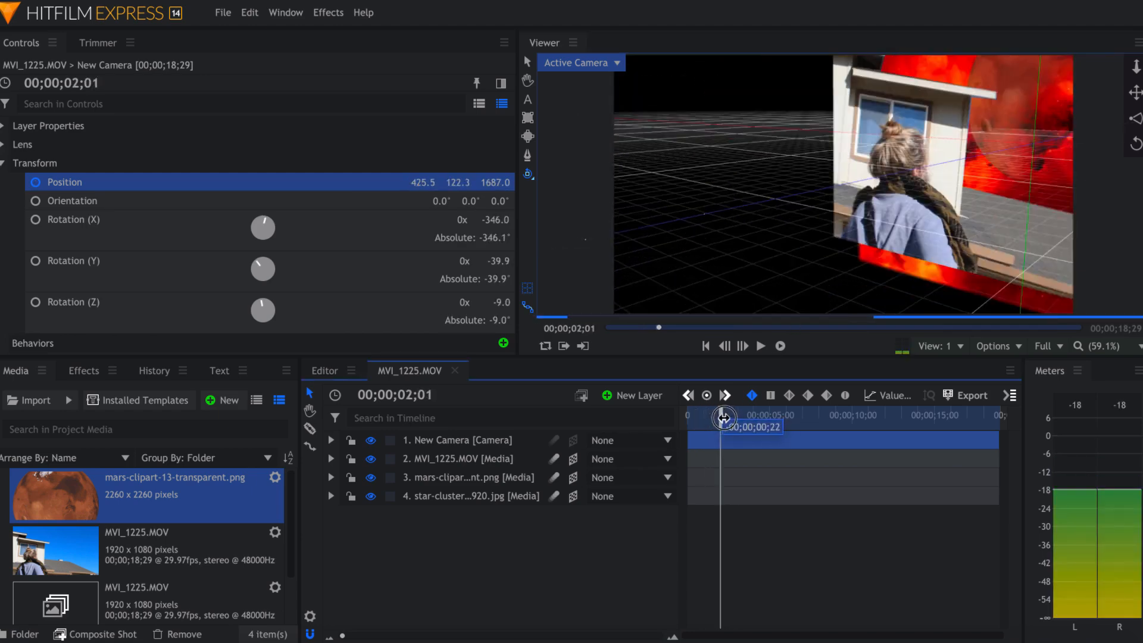
left_click_drag(722, 418, 761, 416)
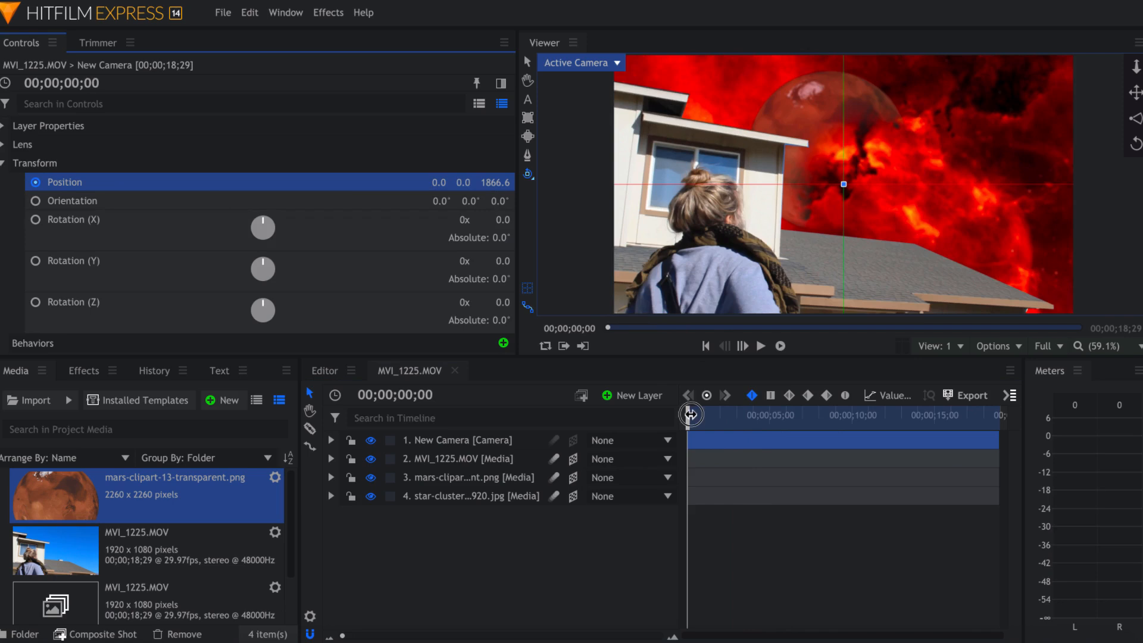
left_click_drag(691, 414, 817, 414)
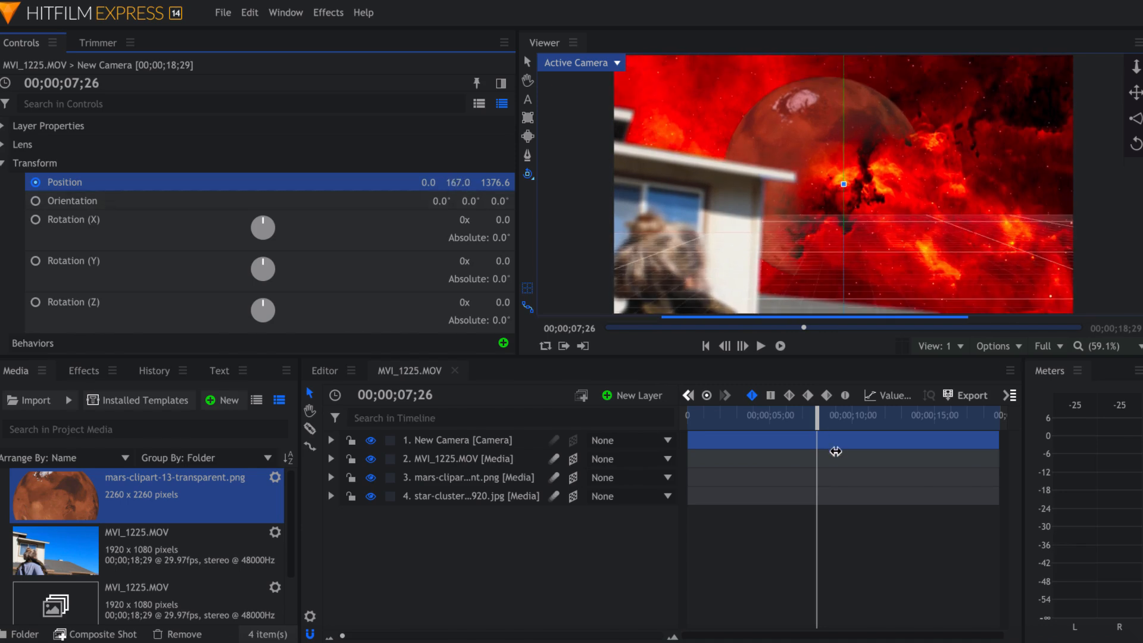
left_click_drag(804, 417, 800, 416)
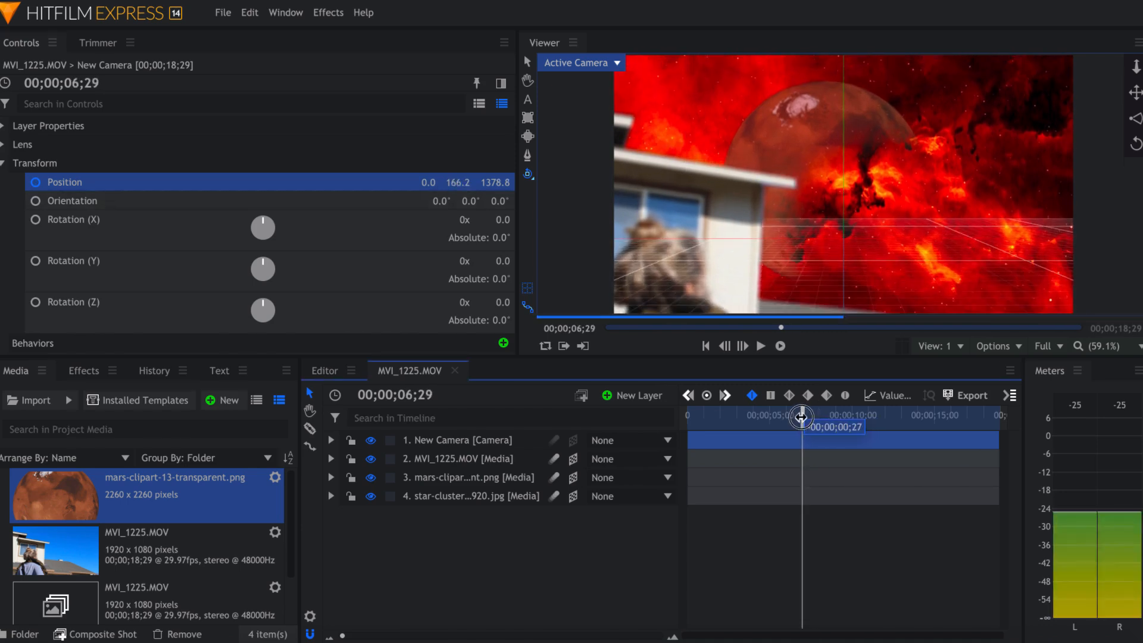
left_click_drag(801, 416, 759, 415)
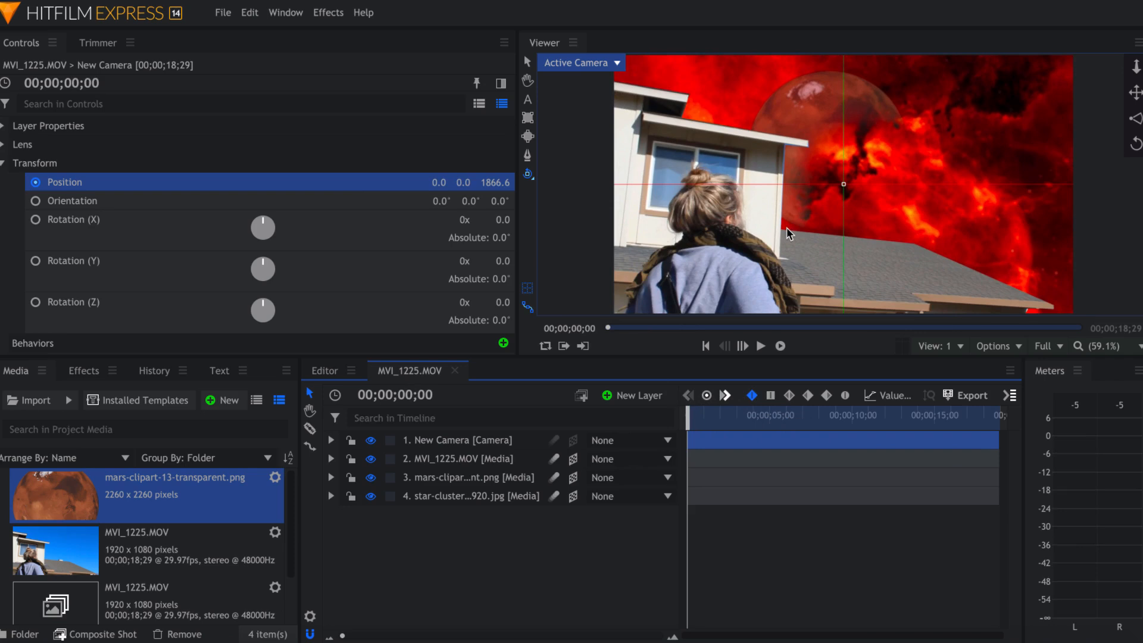
mouse_move(898, 225)
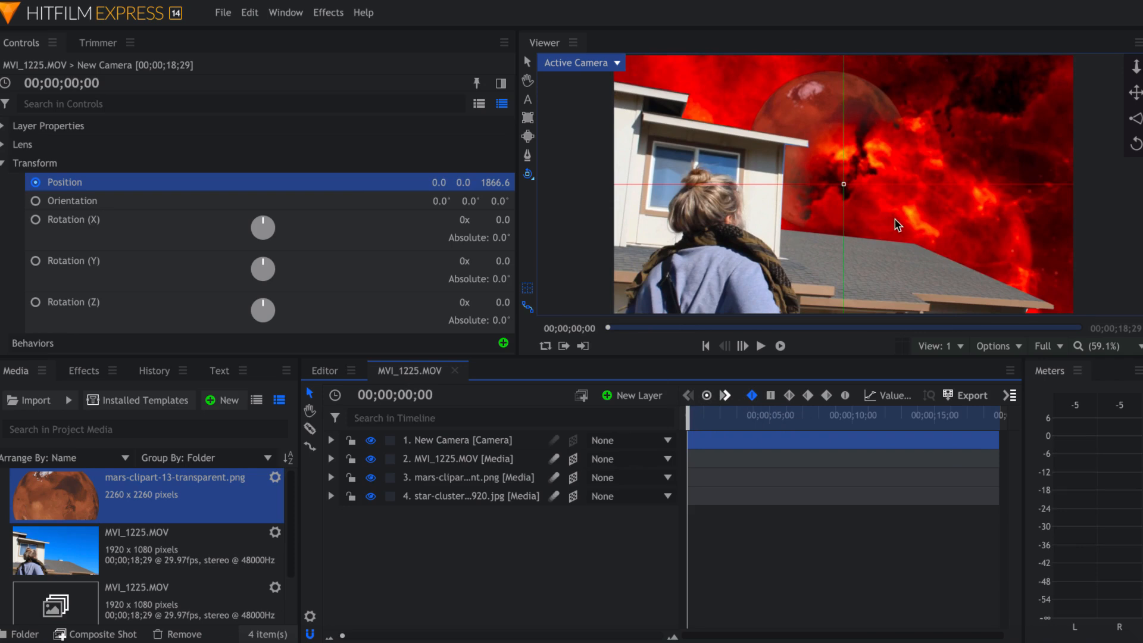
mouse_move(282, 516)
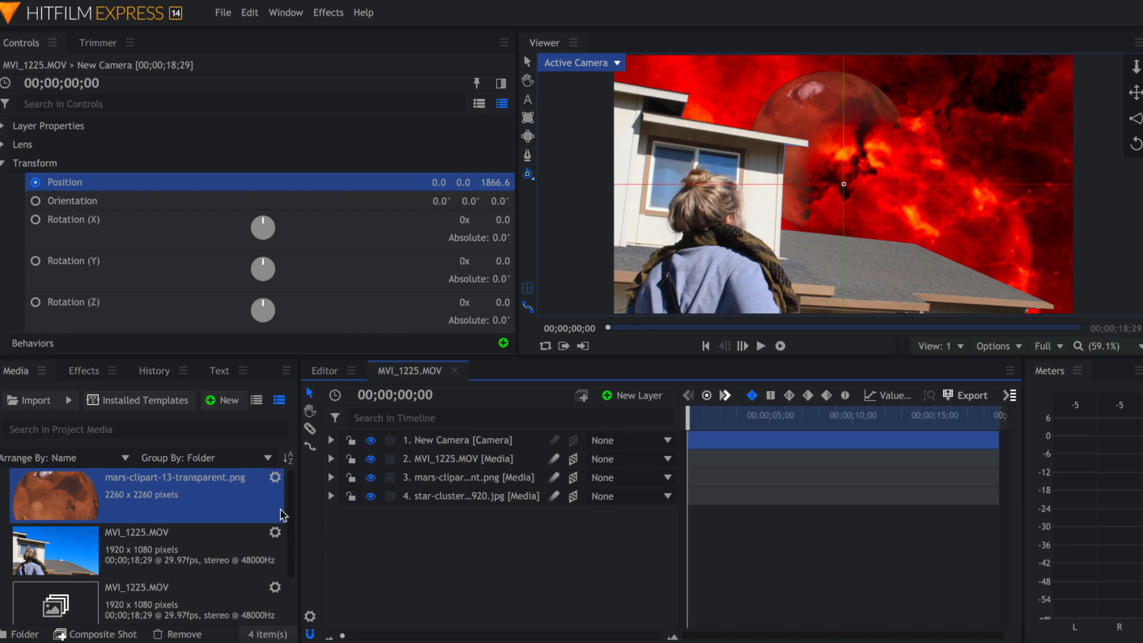